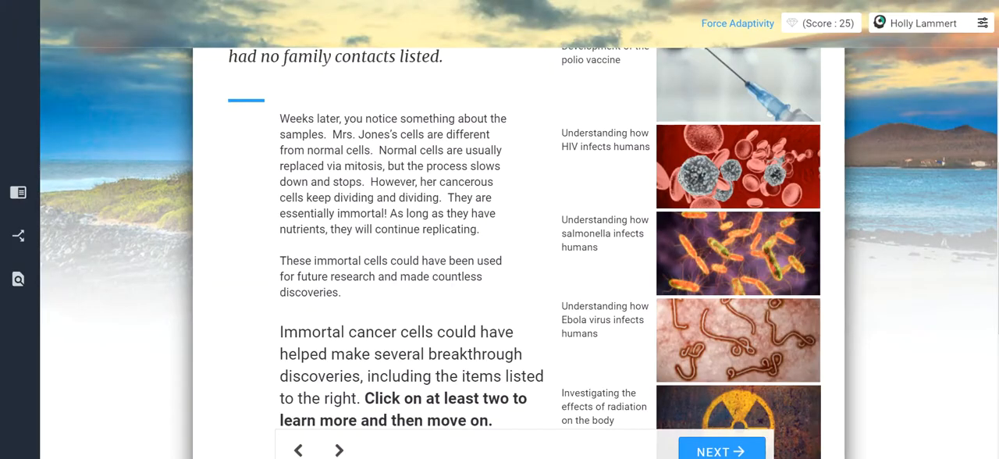
# - Read the lesson text, highlighting the sentence saying the cells are immortal
pyautogui.scroll(3)
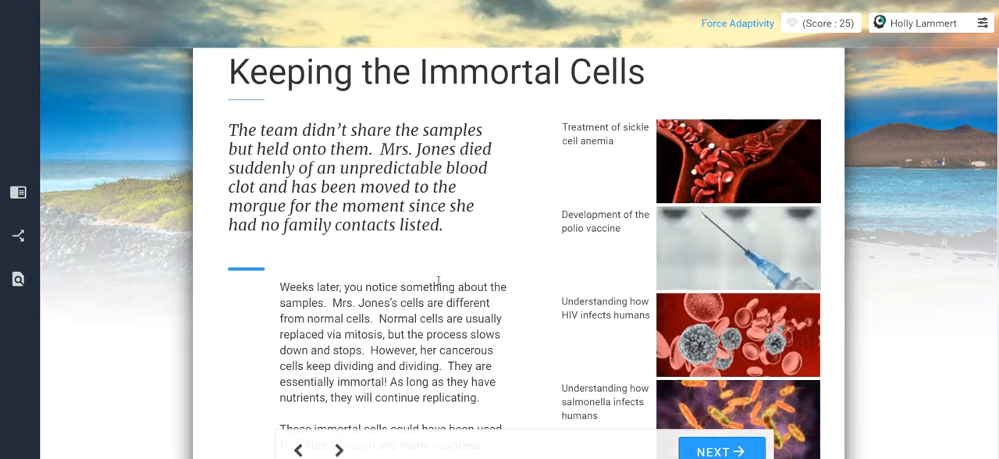
pyautogui.scroll(-3)
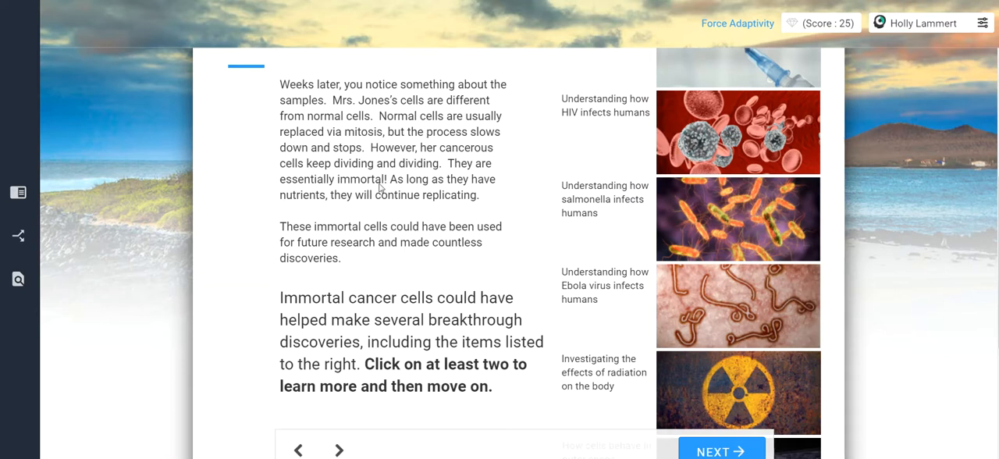
pyautogui.doubleClick(364, 131)
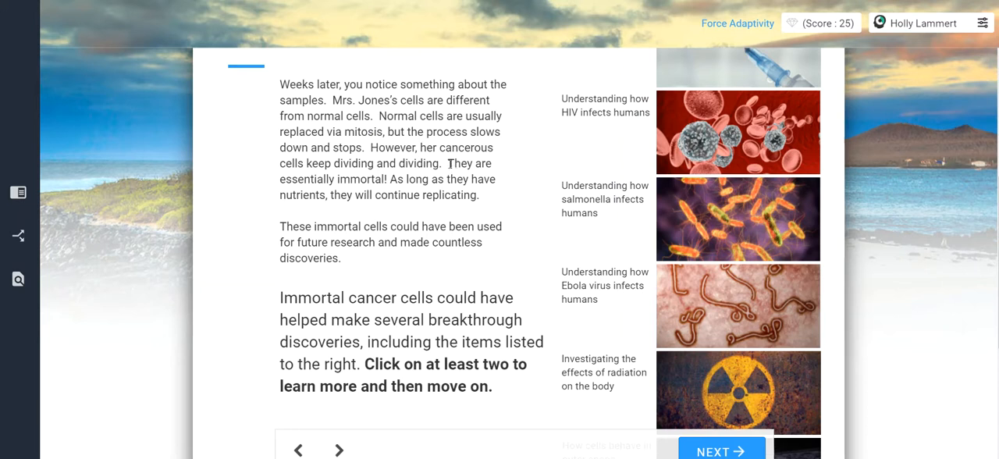
pyautogui.moveTo(448, 163); pyautogui.dragTo(383, 178)
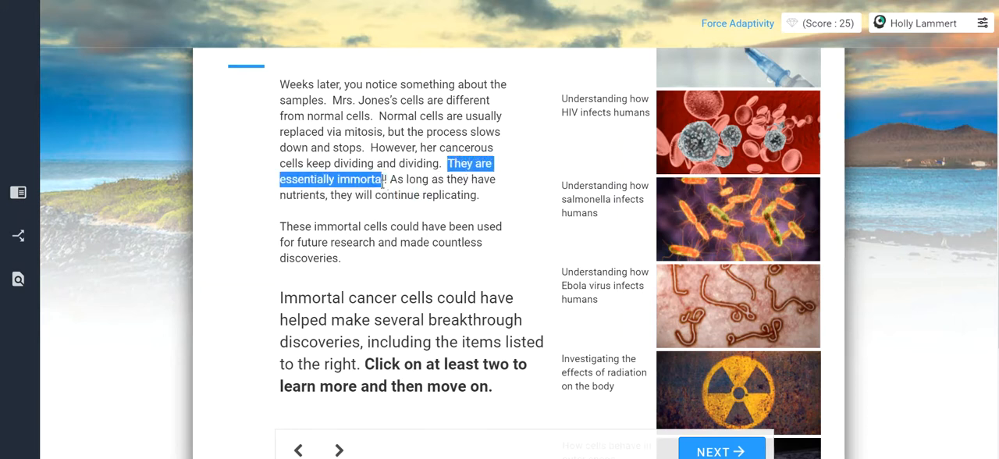
pyautogui.click(384, 188)
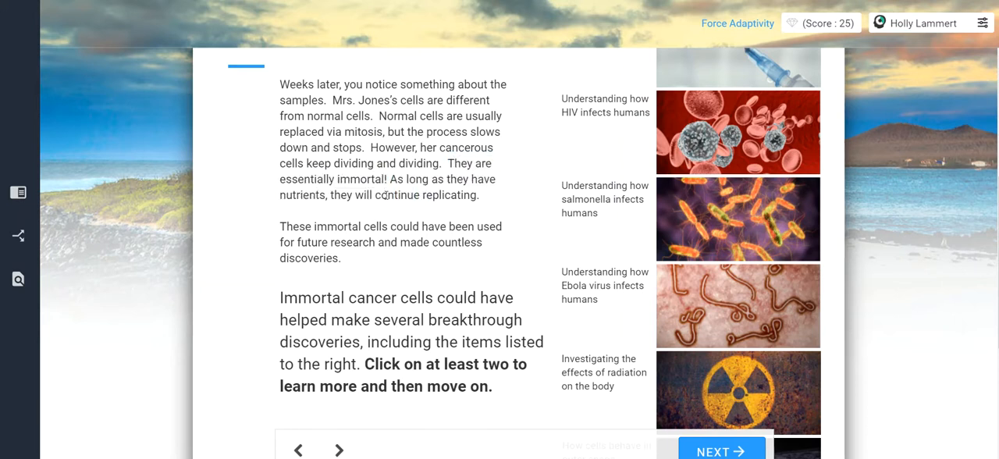
pyautogui.scroll(-3)
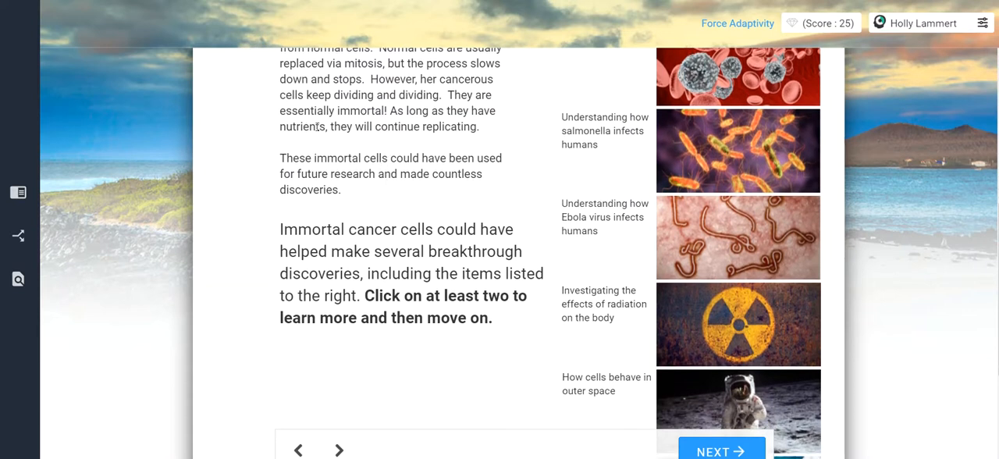
pyautogui.moveTo(450, 110); pyautogui.dragTo(327, 126)
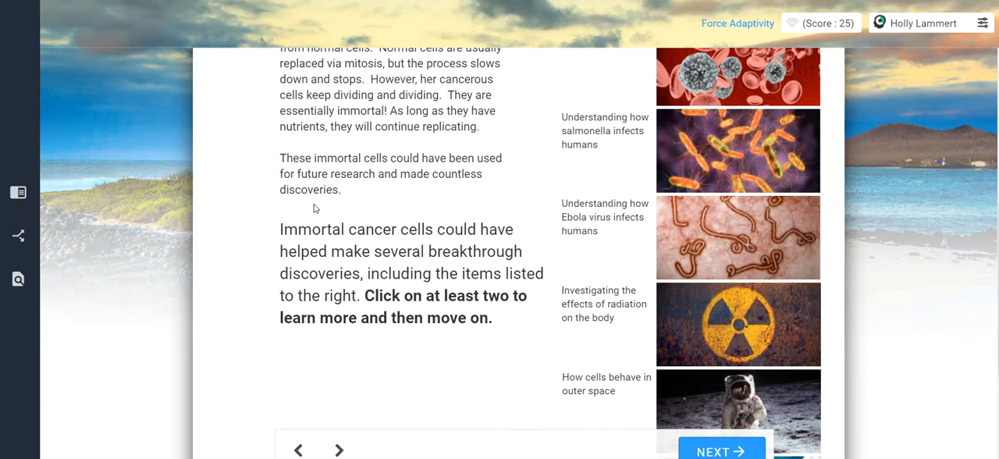
pyautogui.scroll(-3)
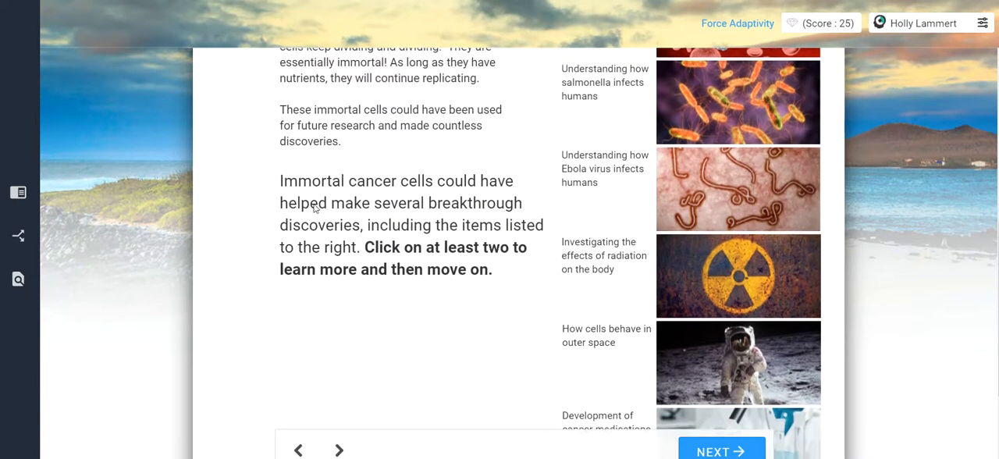
pyautogui.scroll(-3)
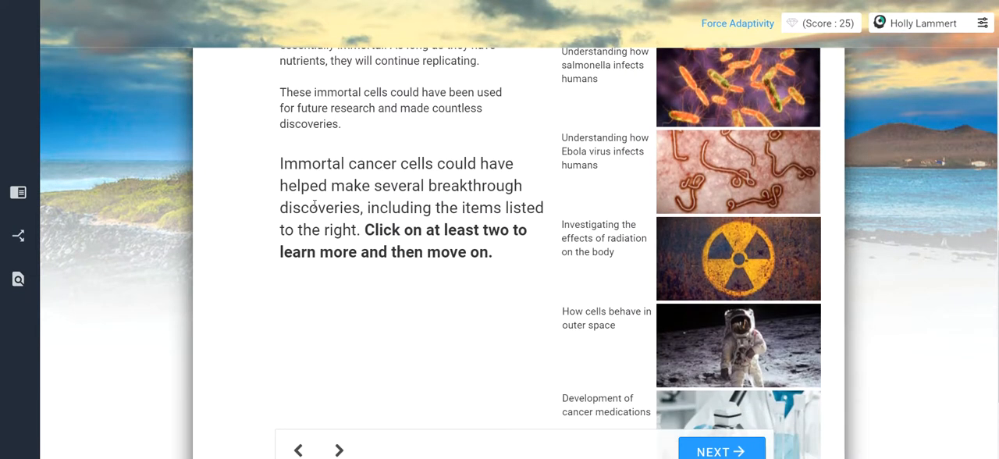
pyautogui.moveTo(390, 221)
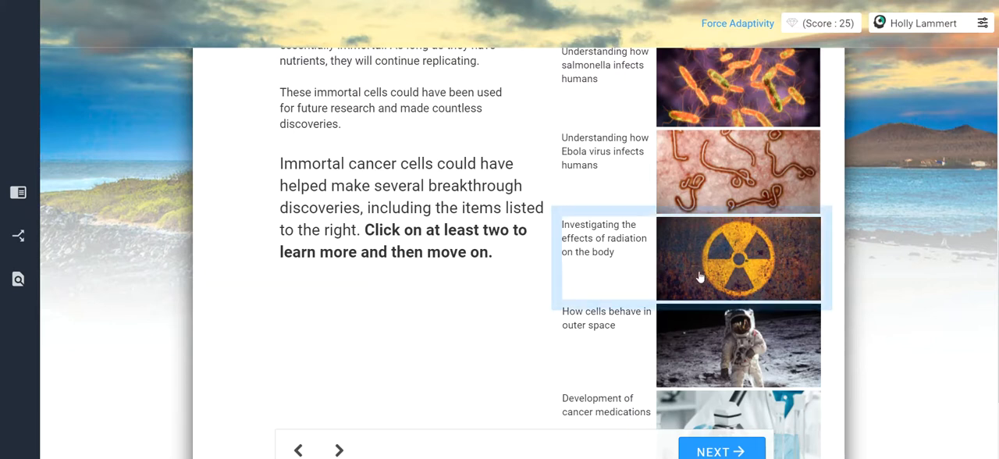
pyautogui.moveTo(743, 259)
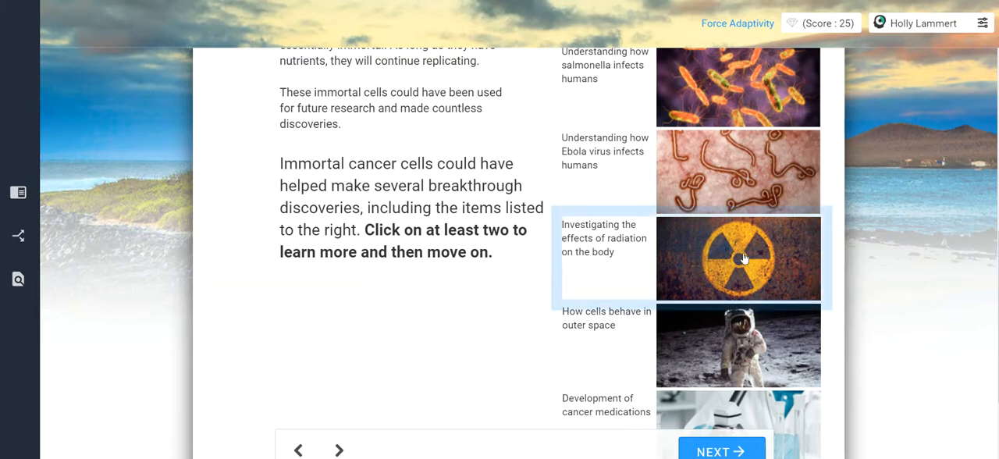
# - Show the radiation-effects note and open its sciencemag link in a new window
pyautogui.click(738, 257)
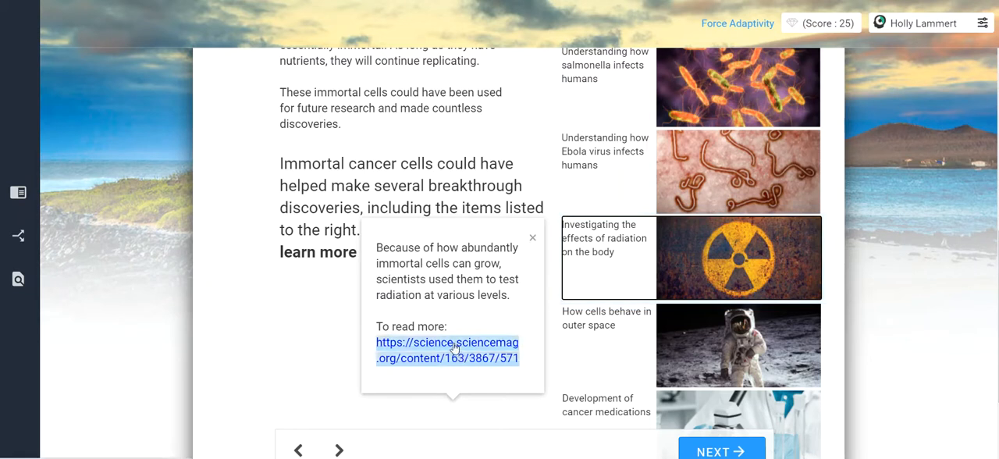
pyautogui.moveTo(633, 288)
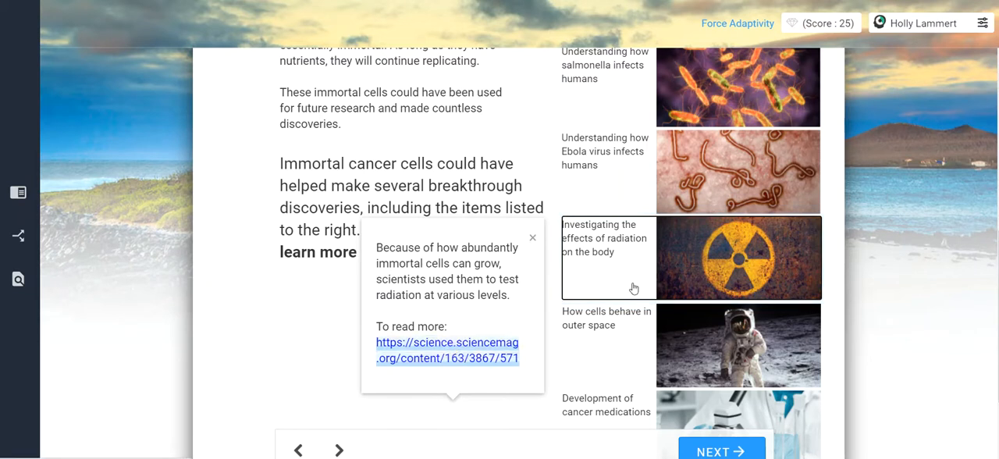
pyautogui.rightClick(446, 350)
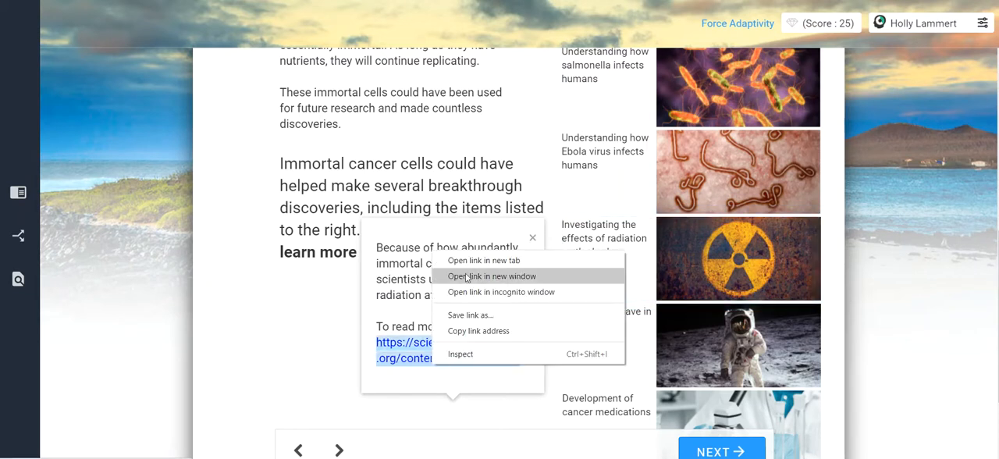
pyautogui.click(491, 275)
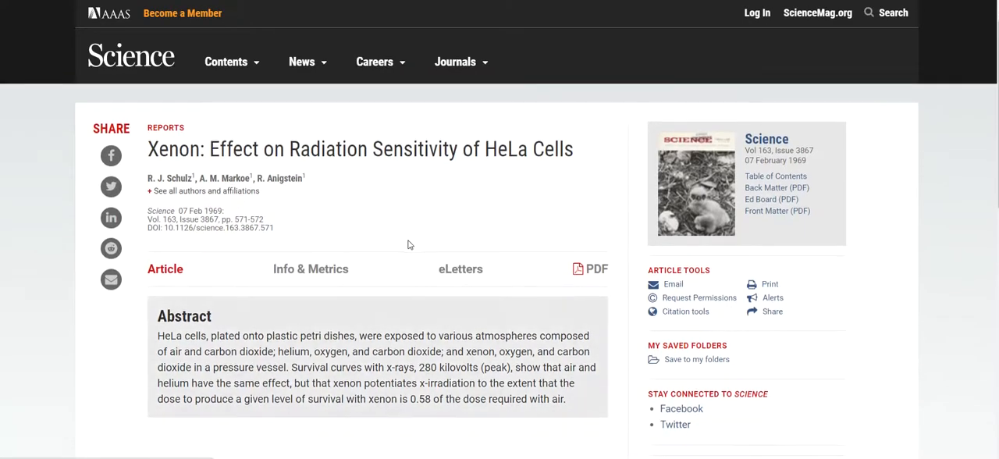
# - Scroll through the Science article on xenon and HeLa cell radiation sensitivity
pyautogui.scroll(-3)
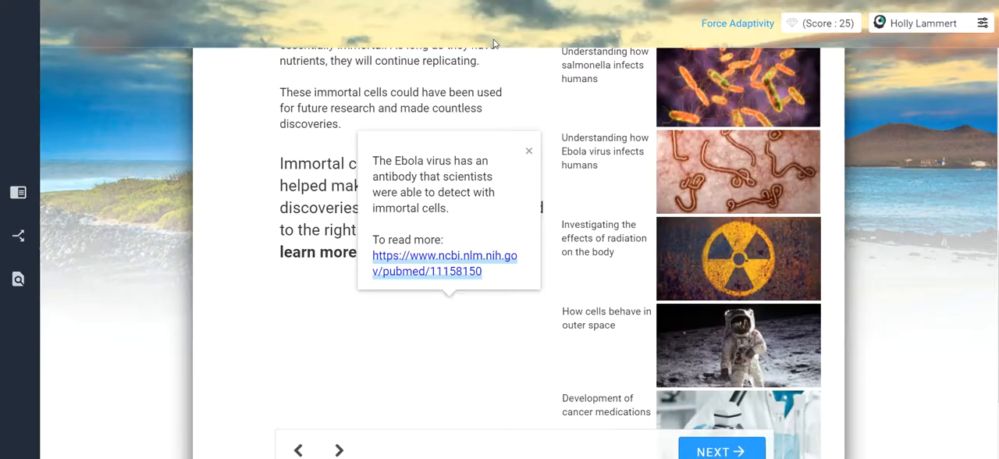
# - Scroll the lesson page to find the outer-space research image
pyautogui.scroll(3)
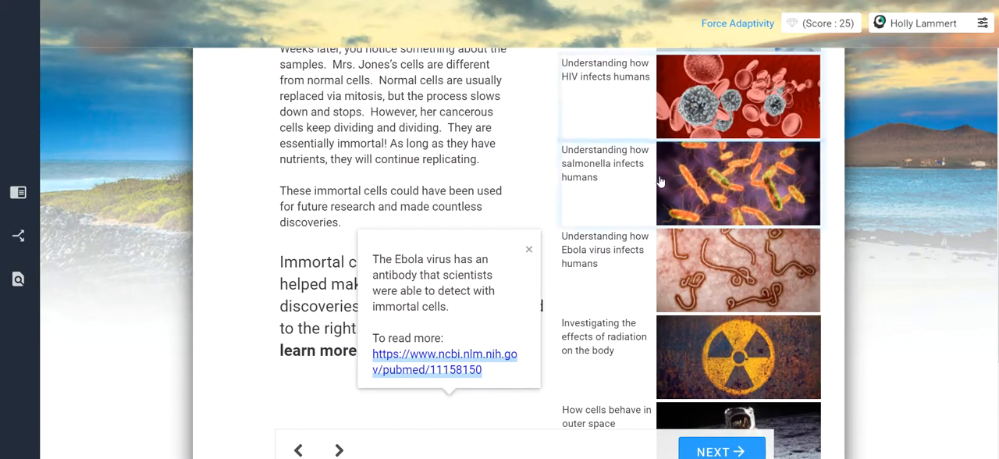
pyautogui.scroll(3)
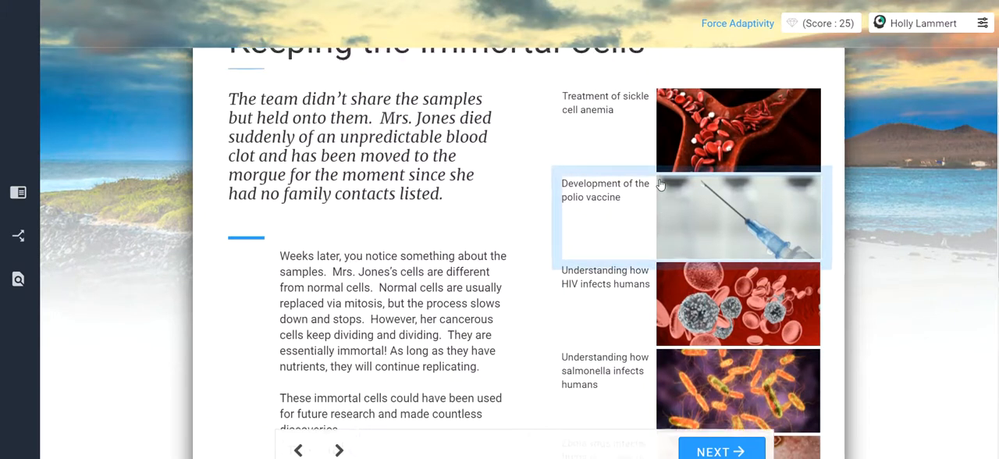
pyautogui.scroll(-3)
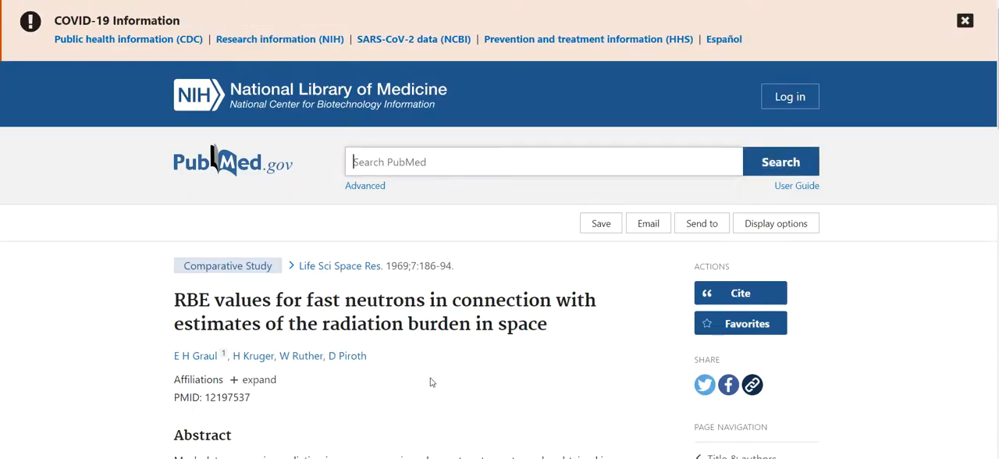
# - Read the PubMed abstract on fast-neutron RBE values and space radiation burden
pyautogui.scroll(-3)
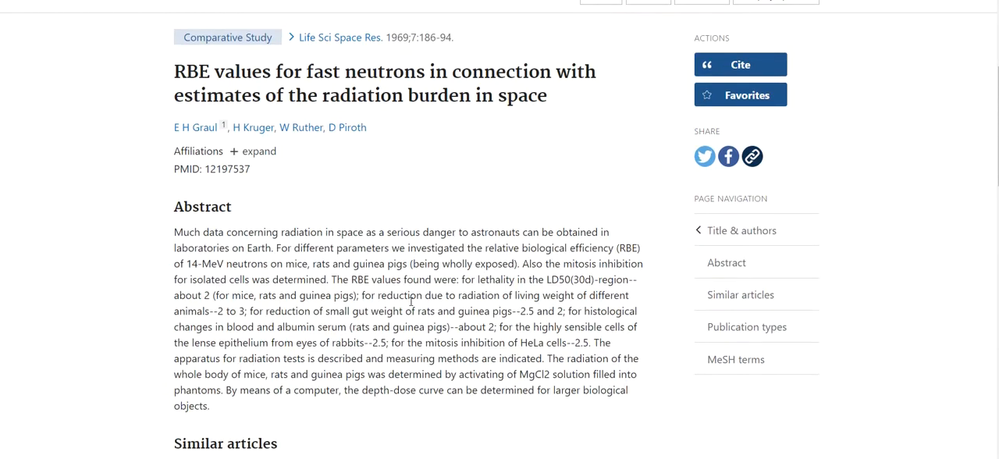
pyautogui.doubleClick(539, 342)
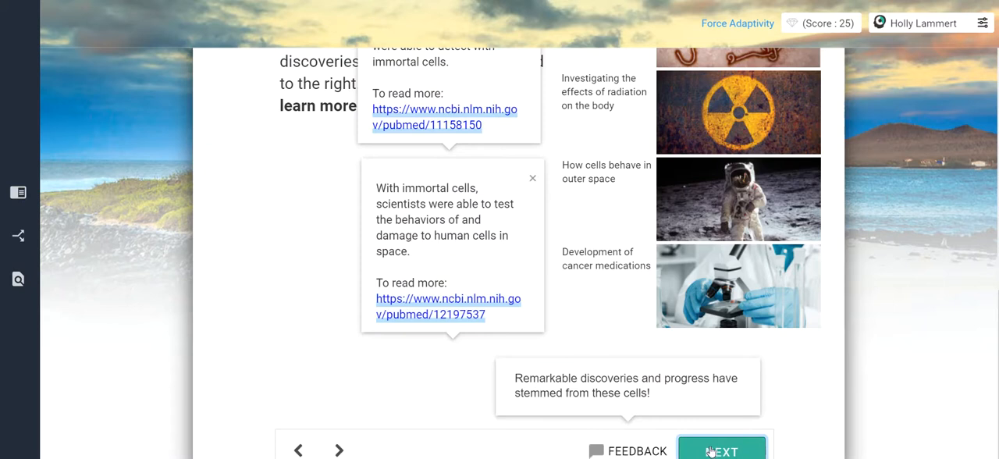
# - Check all four scenarios on the bodily autonomy question and submit, reaching score 30
pyautogui.click(720, 450)
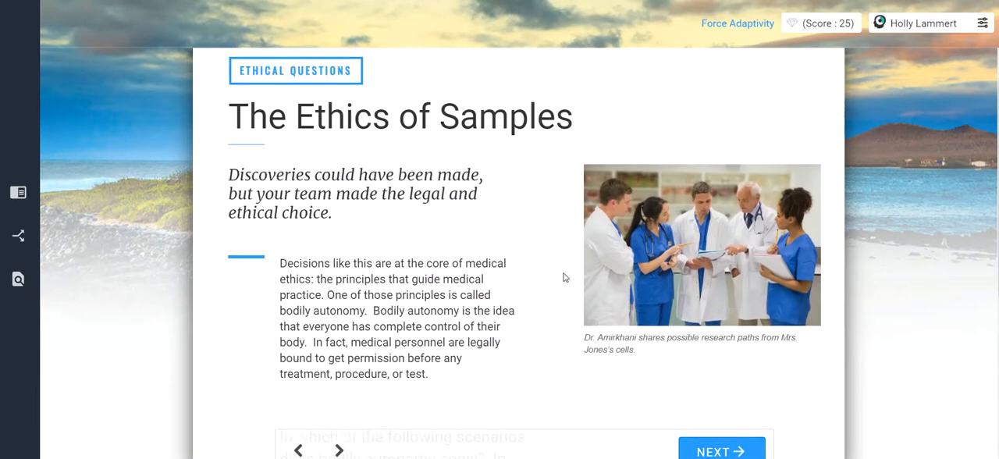
pyautogui.scroll(-3)
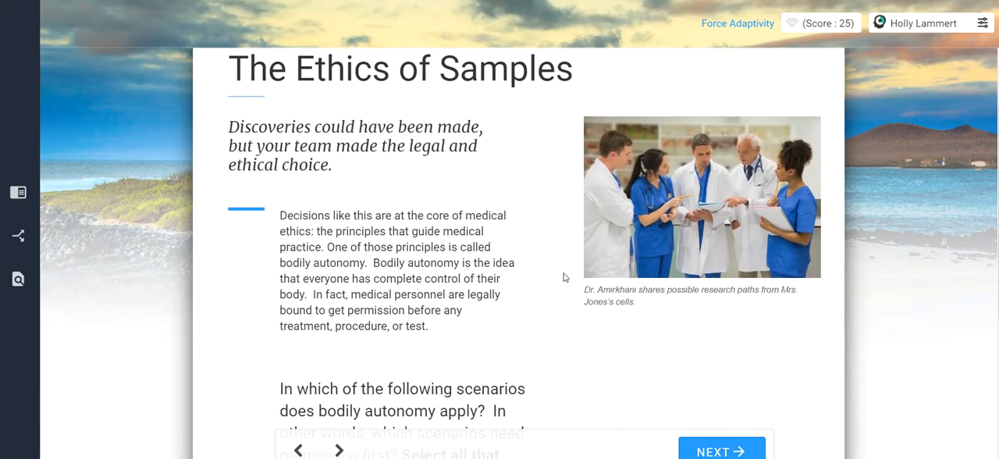
pyautogui.scroll(-3)
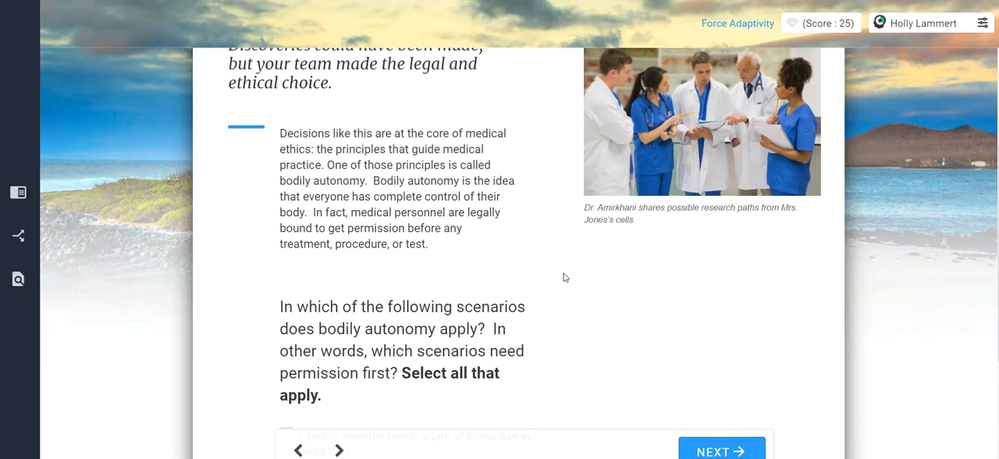
pyautogui.scroll(-3)
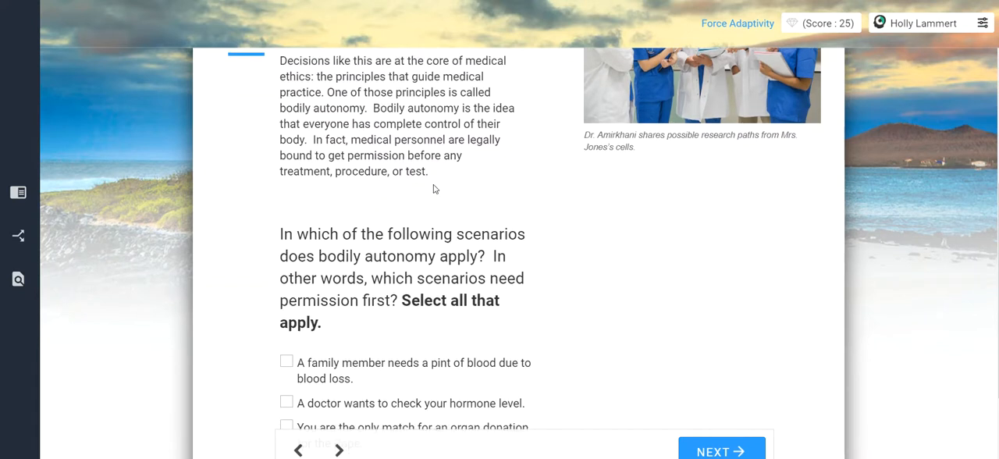
pyautogui.scroll(-3)
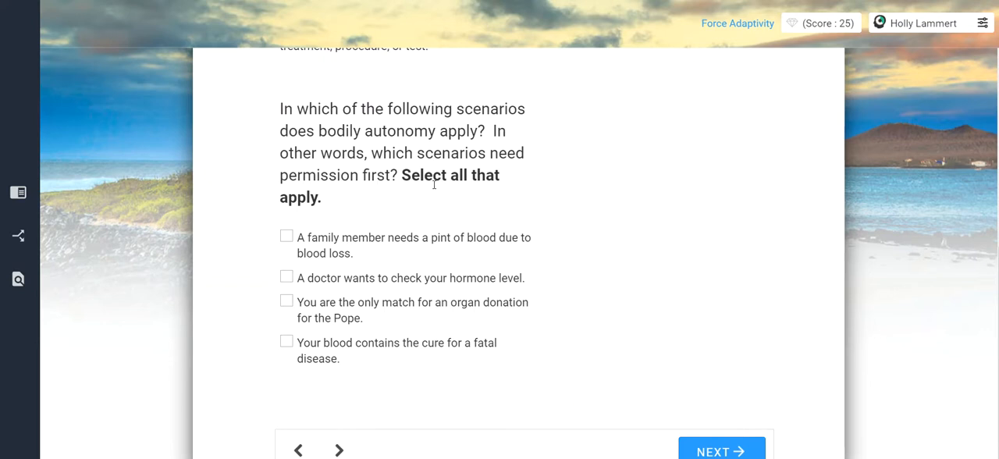
pyautogui.moveTo(395, 184)
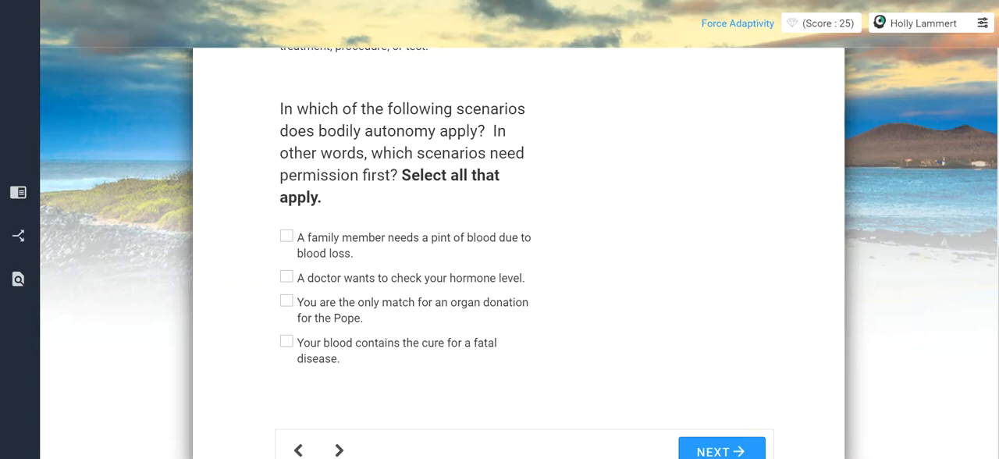
pyautogui.moveTo(427, 198)
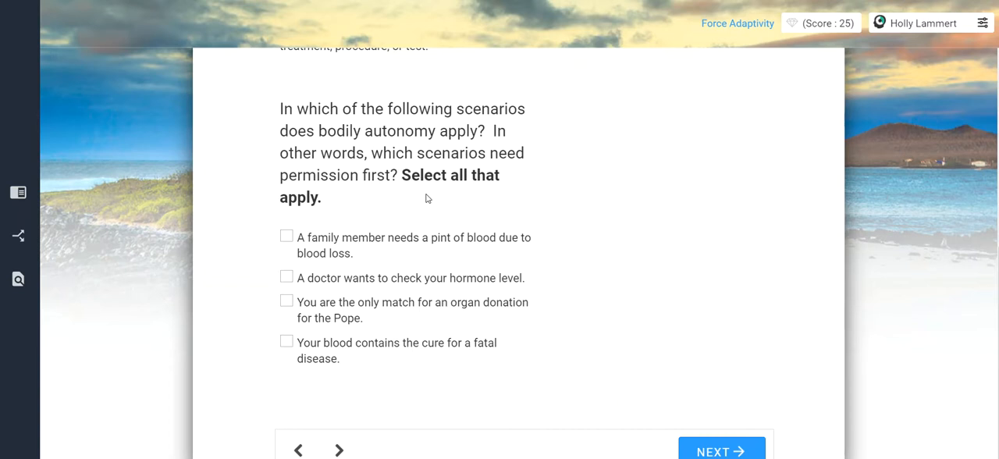
pyautogui.moveTo(412, 48)
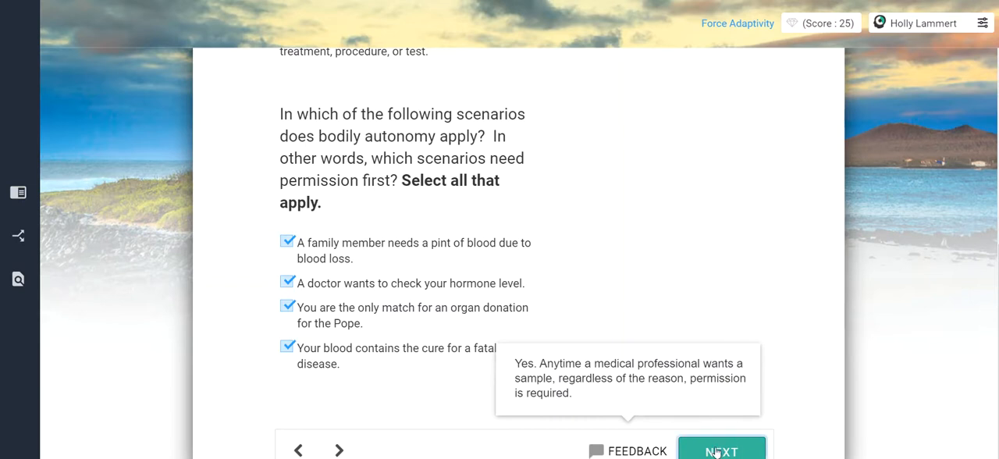
pyautogui.click(720, 450)
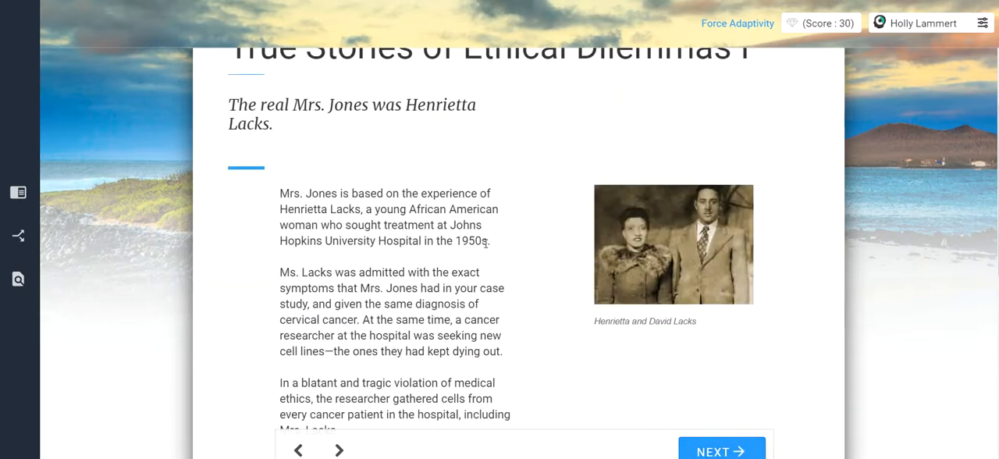
# - Read the Henrietta Lacks story, select the ethical-violation response box, and continue
pyautogui.scroll(3)
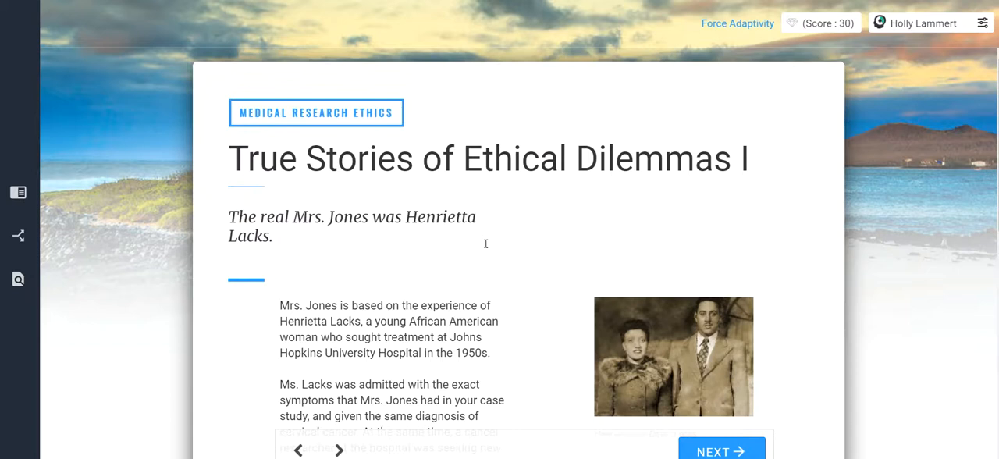
pyautogui.scroll(-3)
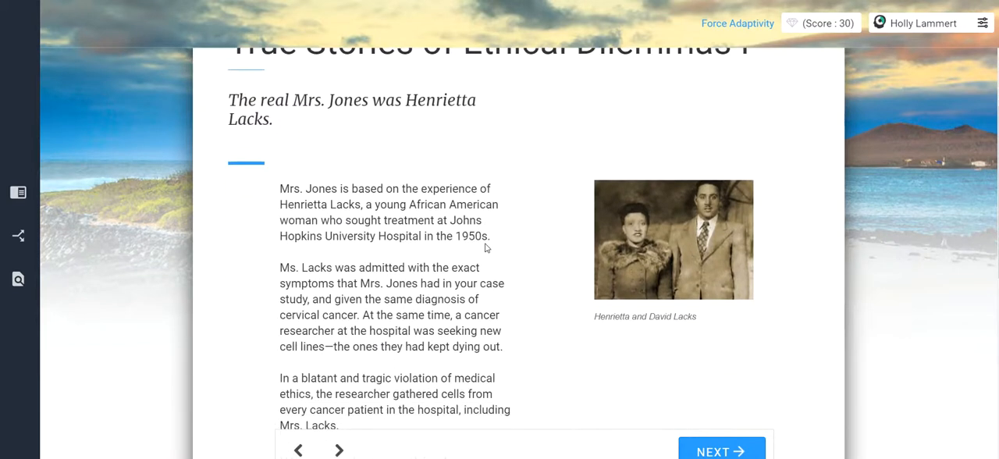
pyautogui.scroll(-3)
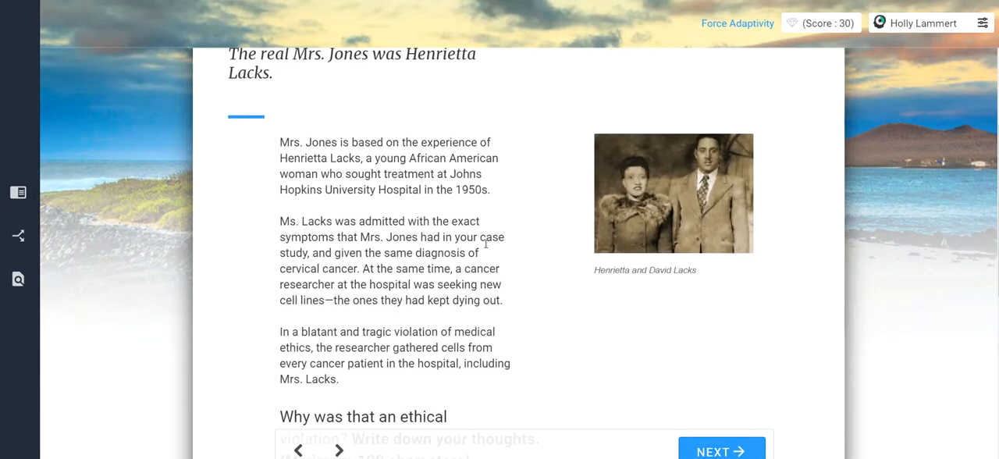
pyautogui.scroll(-3)
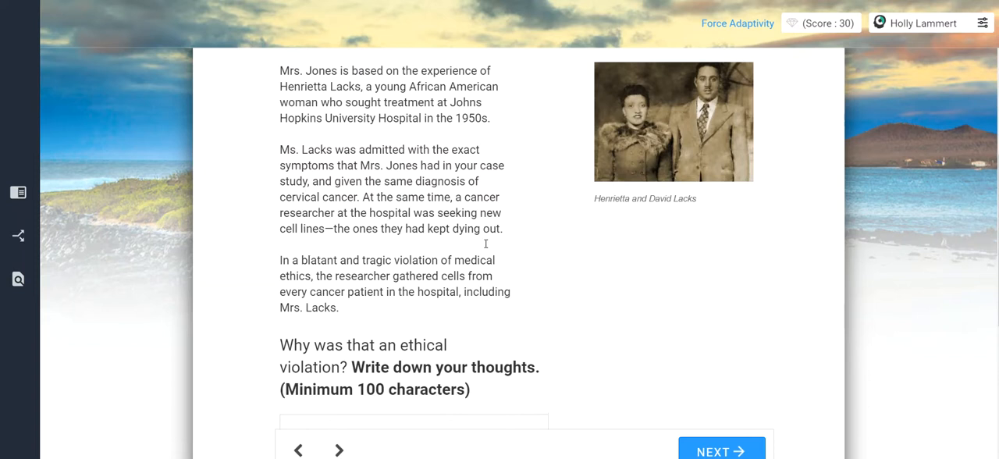
pyautogui.scroll(-3)
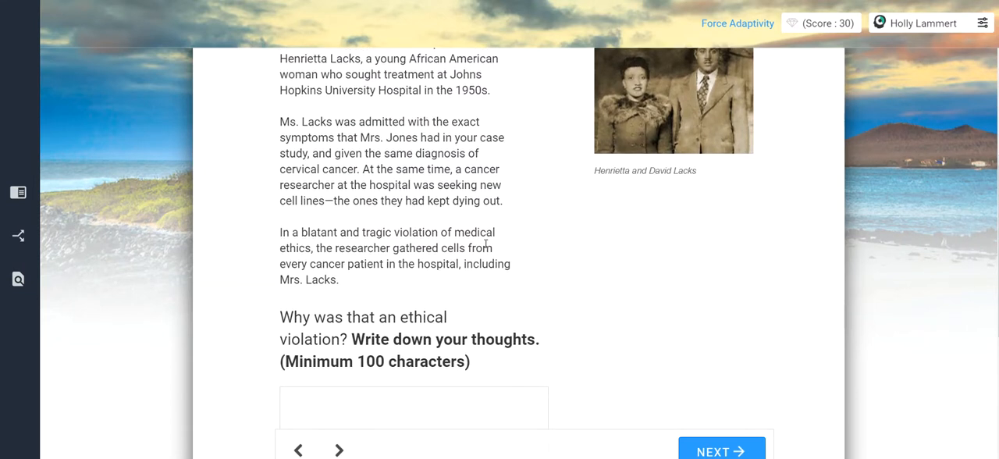
pyautogui.scroll(-3)
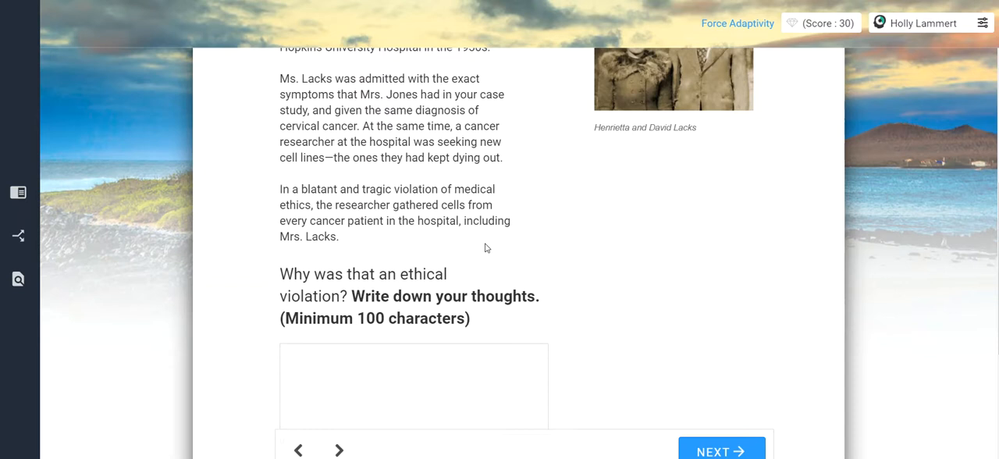
pyautogui.click(412, 386)
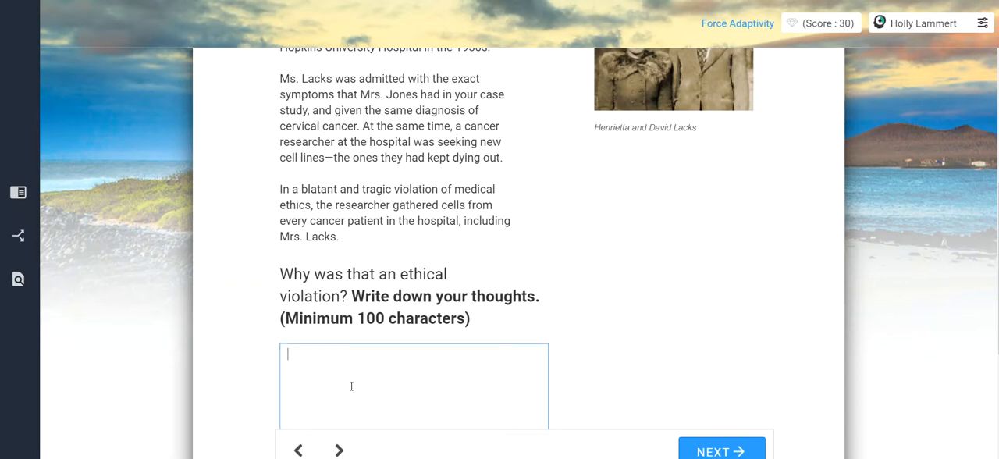
pyautogui.scroll(-3)
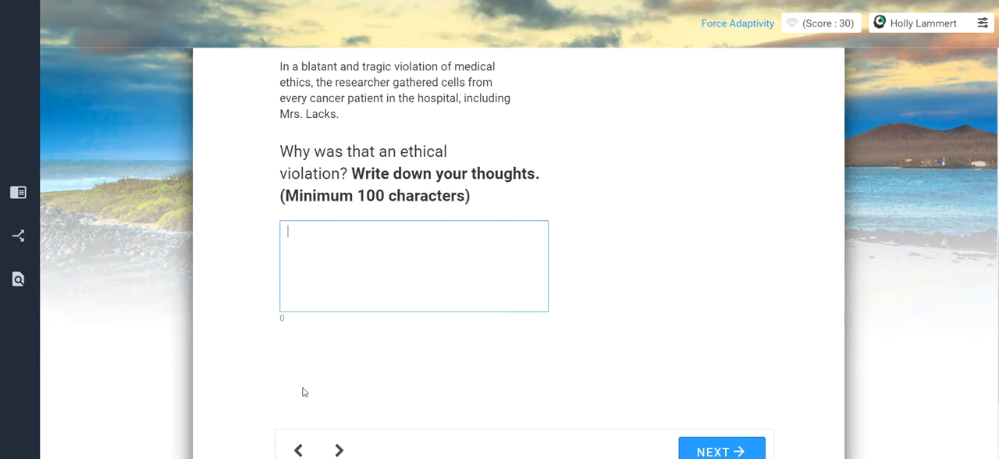
pyautogui.moveTo(325, 269)
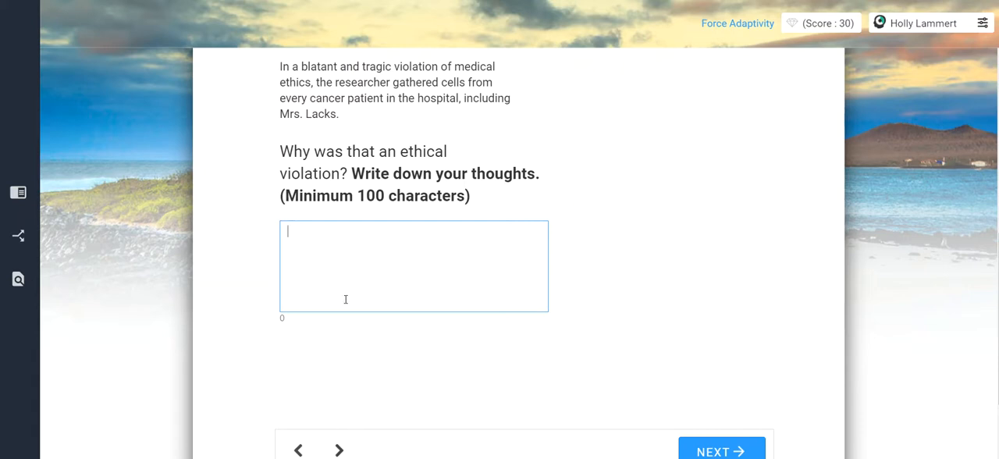
pyautogui.scroll(3)
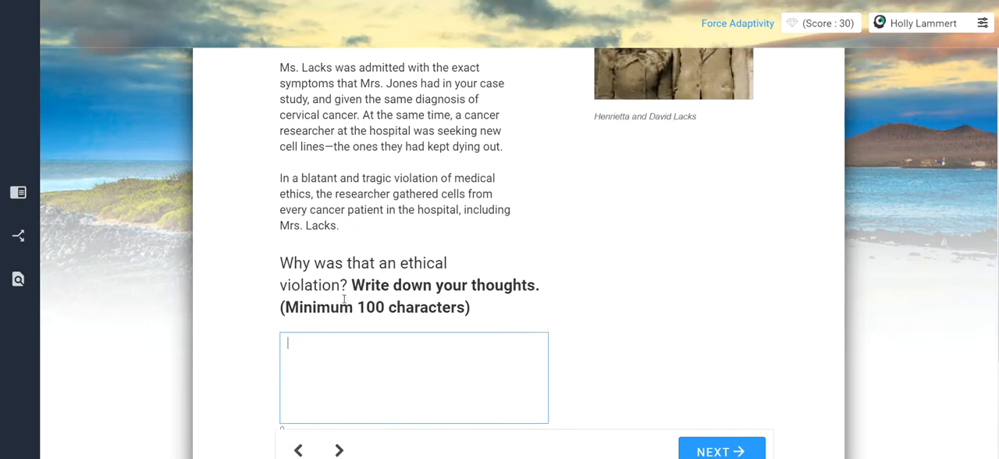
pyautogui.scroll(-3)
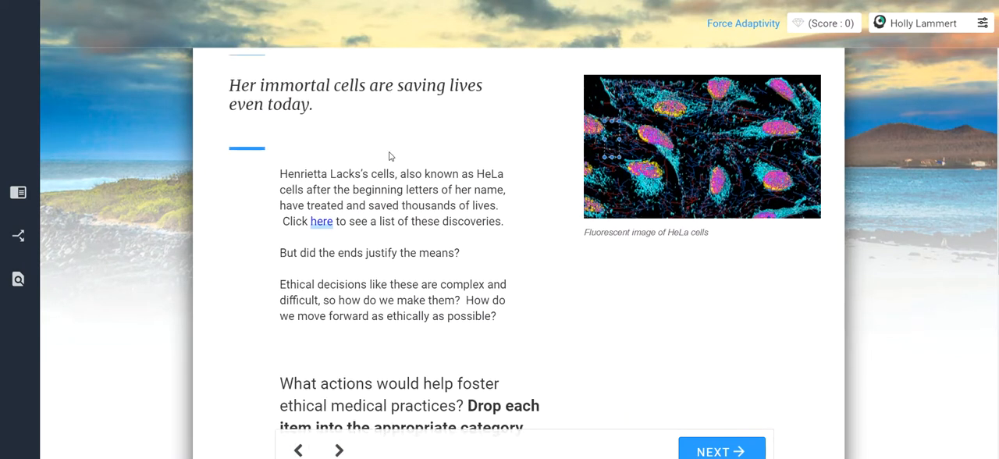
# - Sort deciding beforehand, talking only to experts, and locked decisions as not fostering ethics
pyautogui.scroll(3)
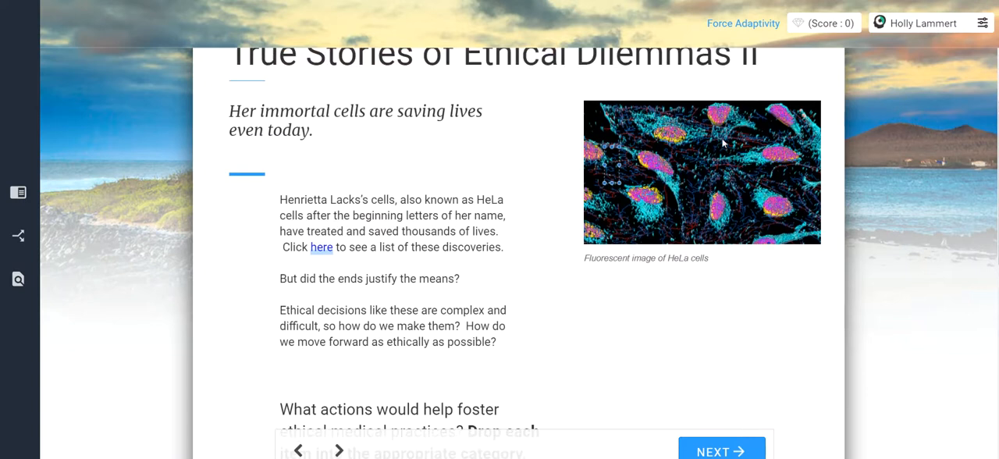
pyautogui.moveTo(661, 233)
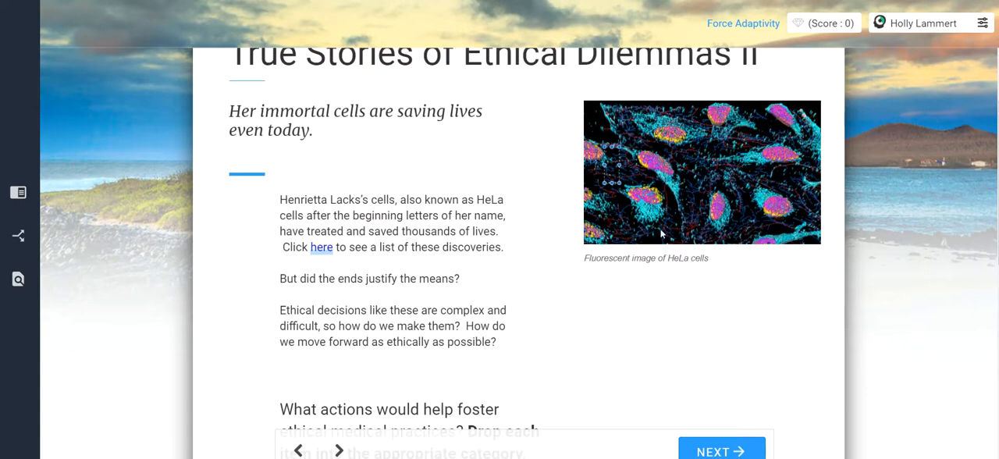
pyautogui.moveTo(380, 266)
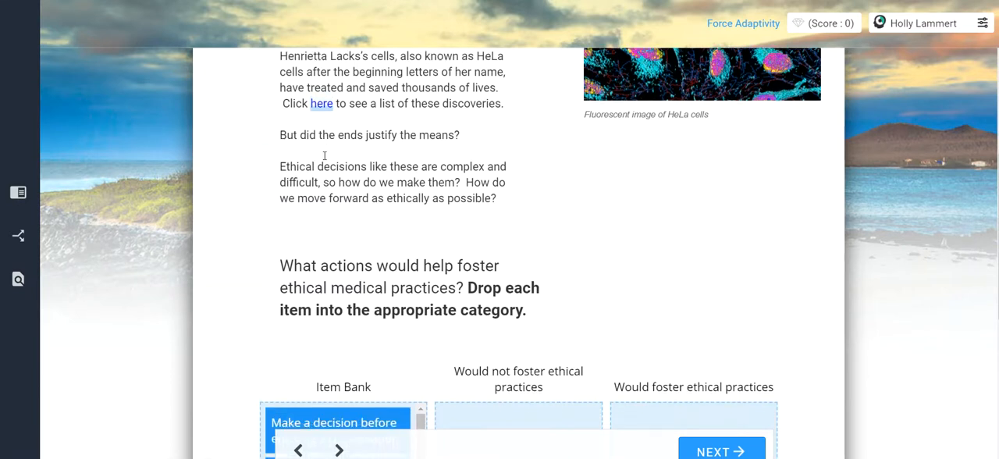
pyautogui.scroll(-3)
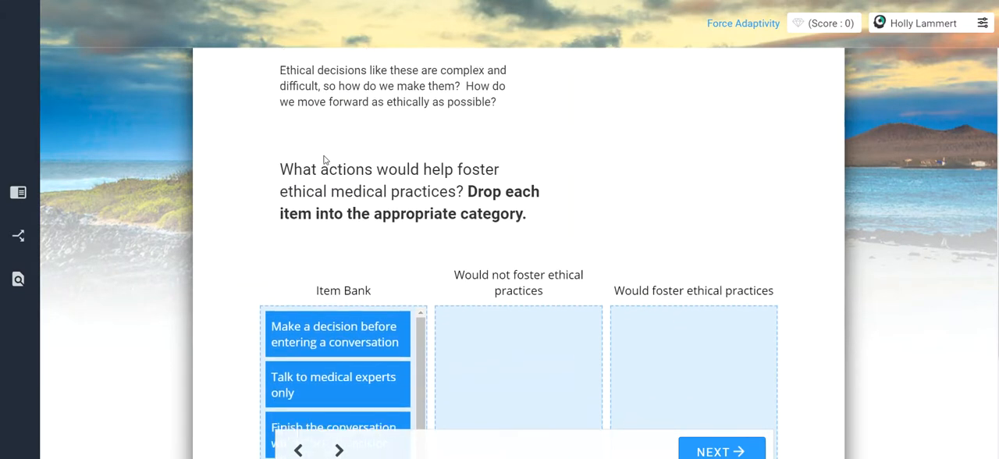
pyautogui.scroll(-3)
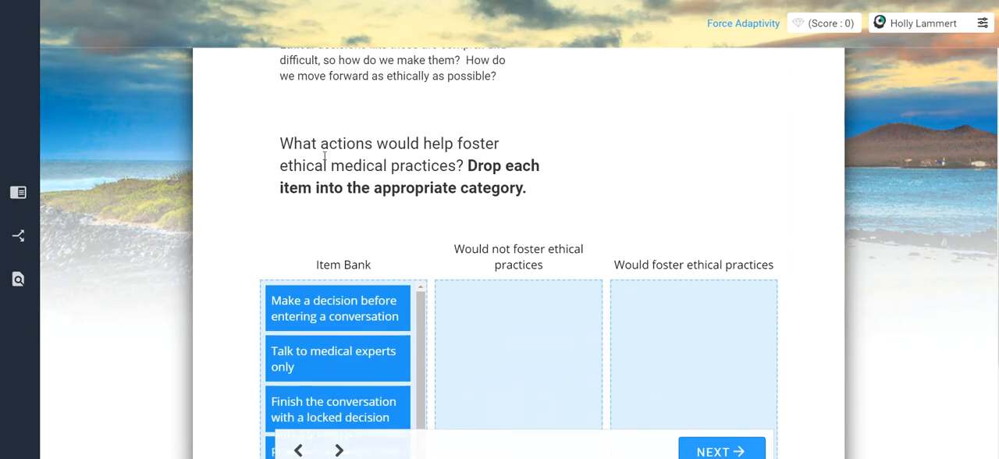
pyautogui.scroll(-3)
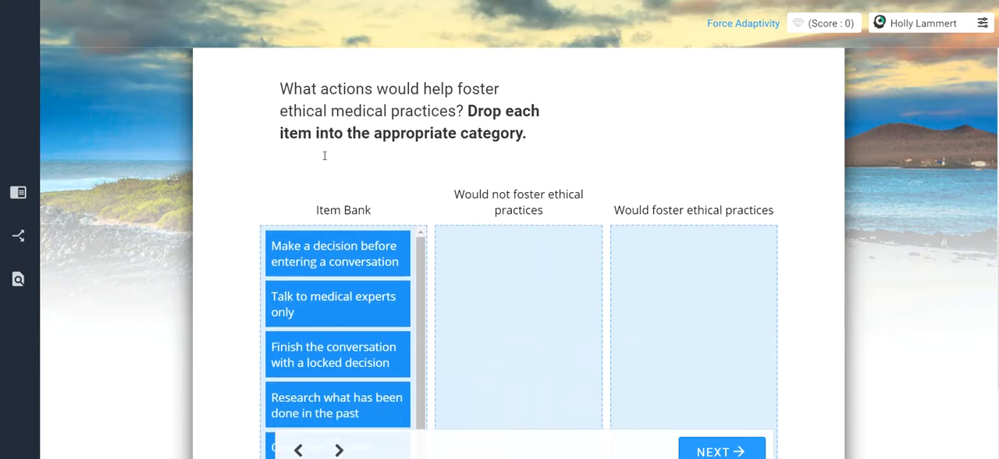
pyautogui.scroll(-3)
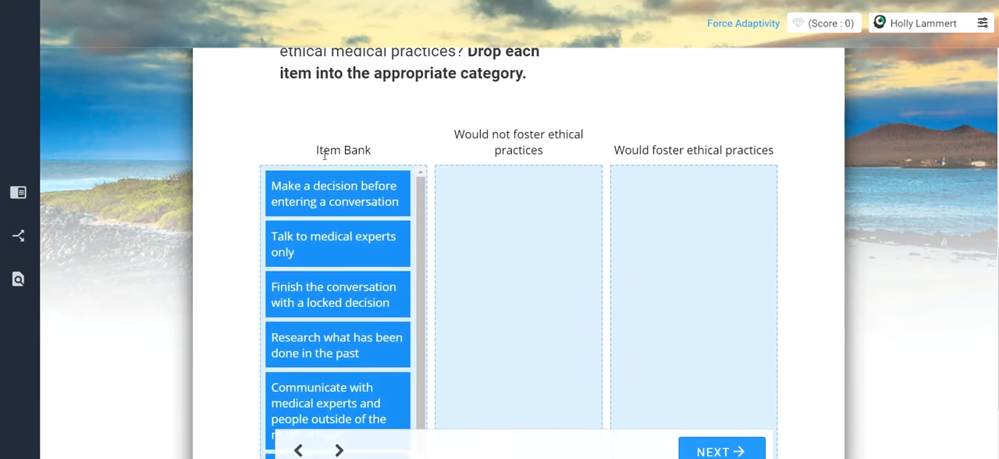
pyautogui.scroll(-3)
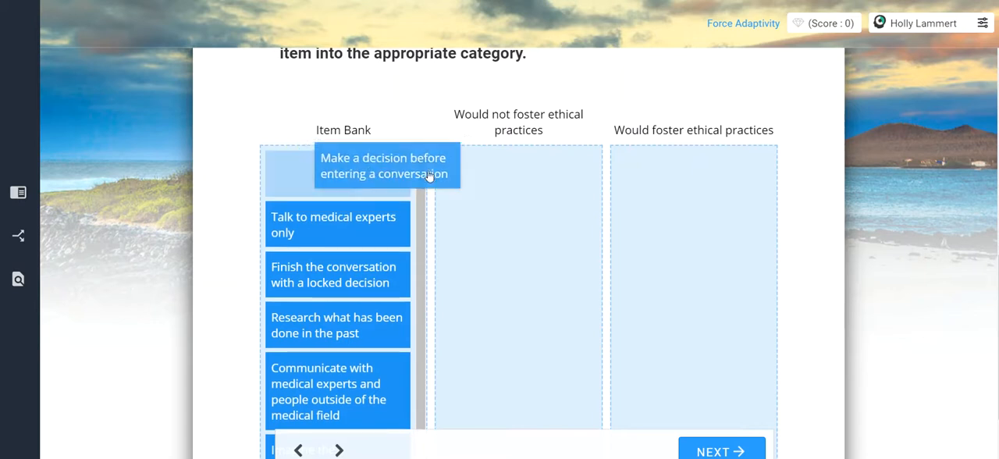
pyautogui.moveTo(382, 166); pyautogui.dragTo(518, 173)
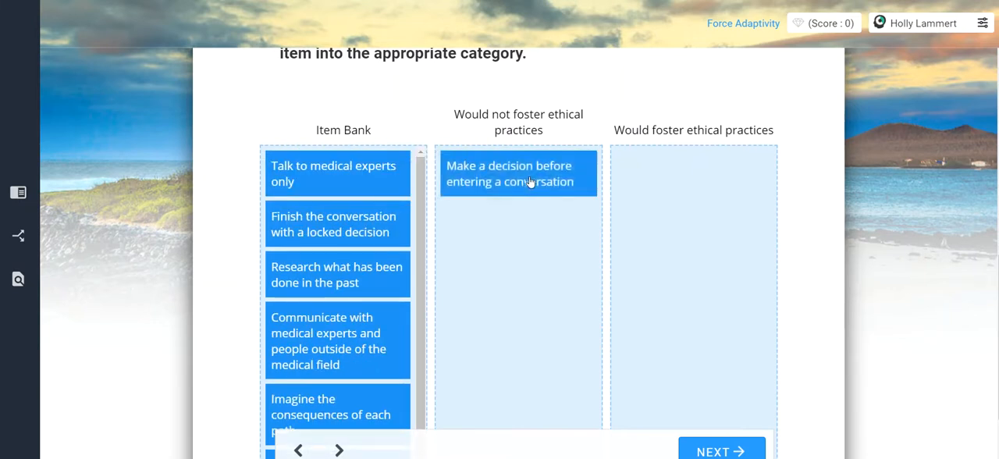
pyautogui.moveTo(333, 173); pyautogui.dragTo(382, 184)
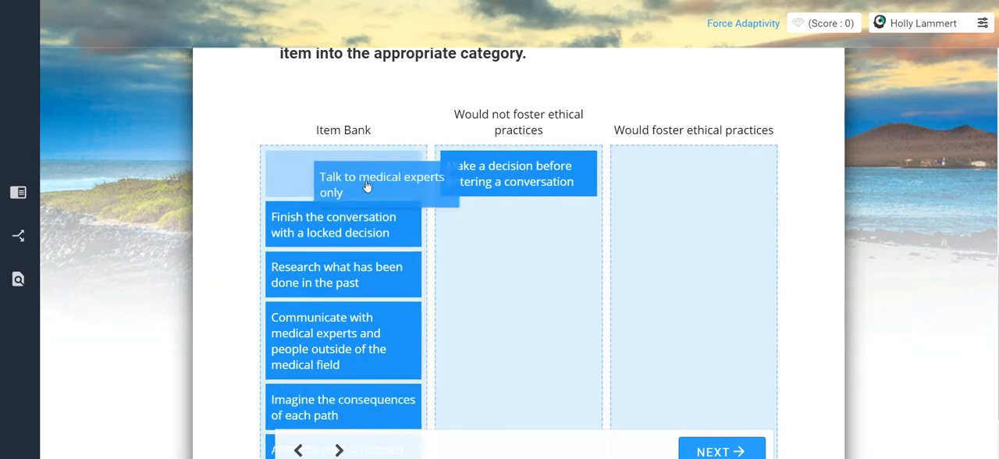
pyautogui.moveTo(367, 185); pyautogui.dragTo(515, 223)
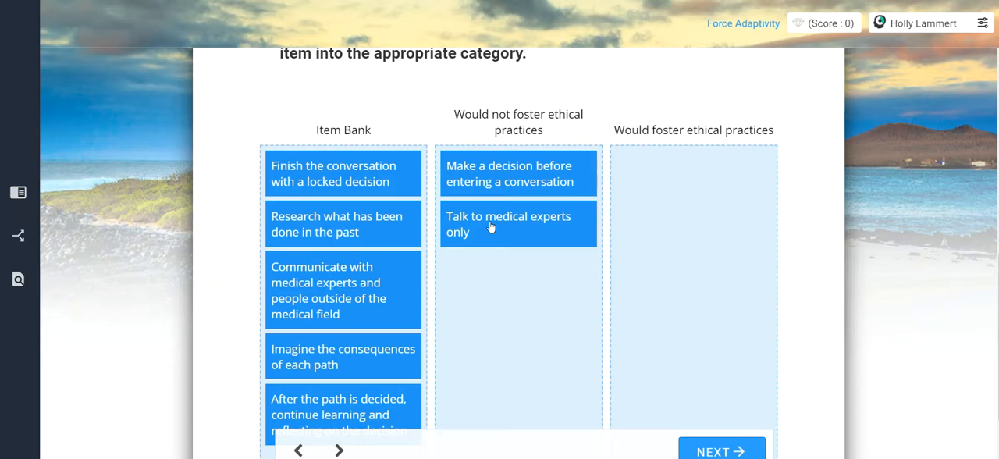
pyautogui.moveTo(333, 181)
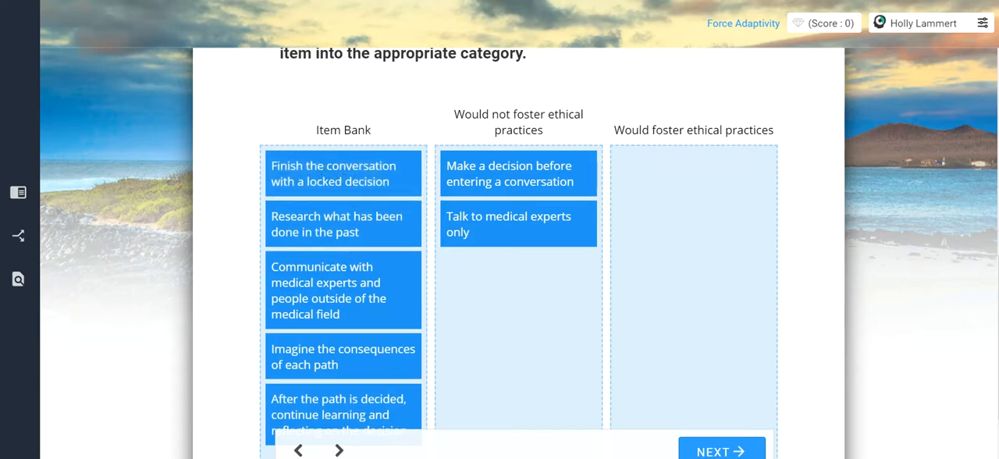
pyautogui.moveTo(343, 174); pyautogui.dragTo(518, 268)
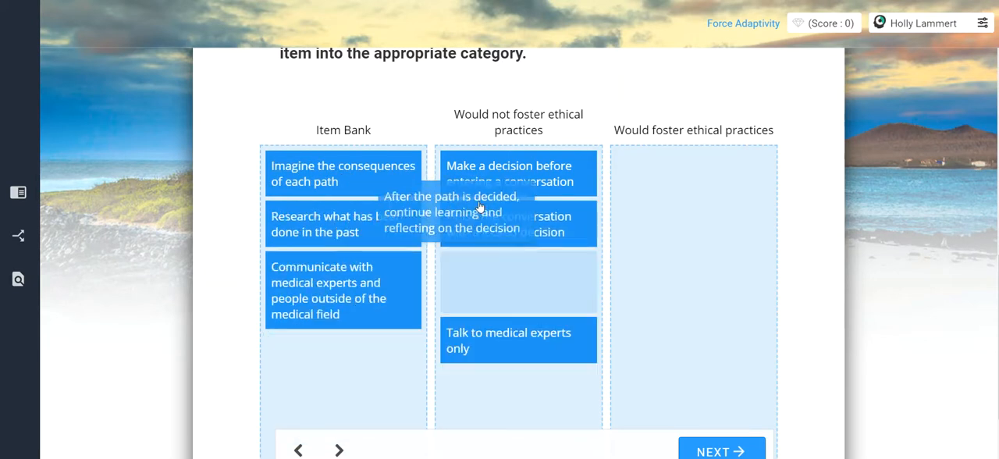
# - Sort continue learning, imagining consequences, researching the past, and communicating with experts as fostering ethics, then submit
pyautogui.moveTo(451, 211); pyautogui.dragTo(691, 181)
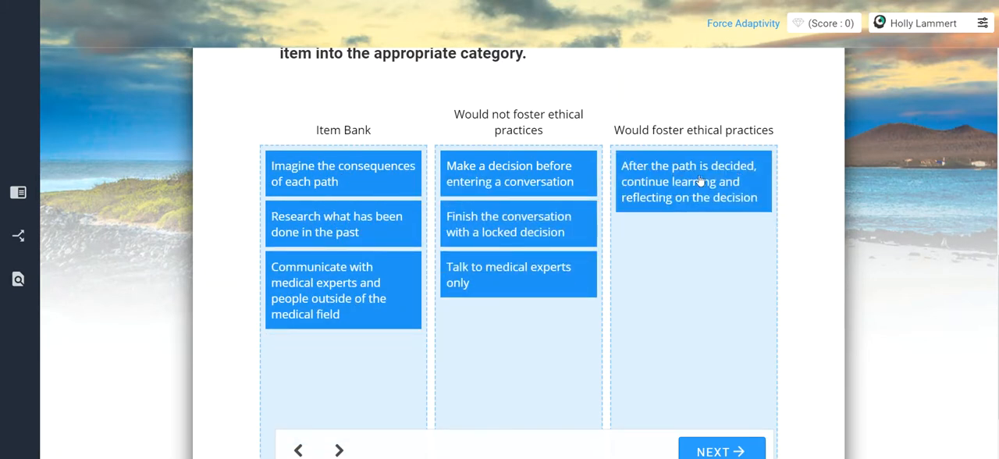
pyautogui.moveTo(339, 170)
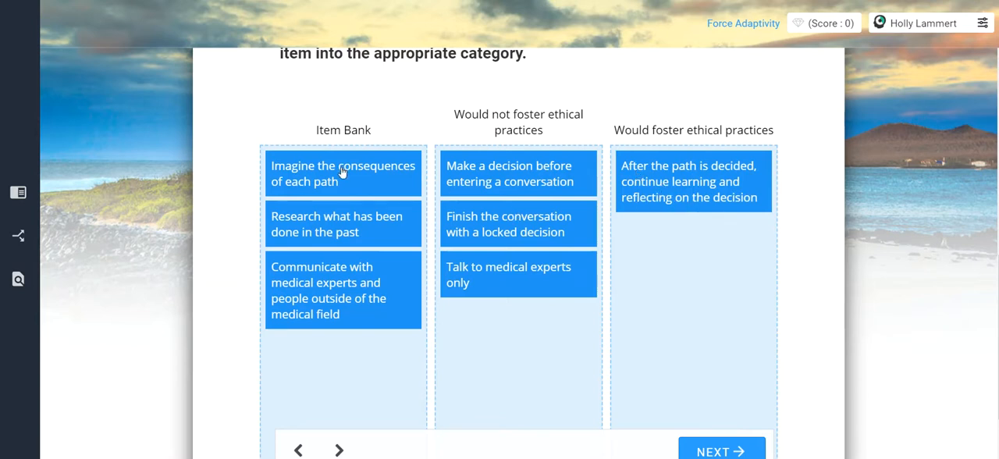
pyautogui.moveTo(343, 173); pyautogui.dragTo(696, 242)
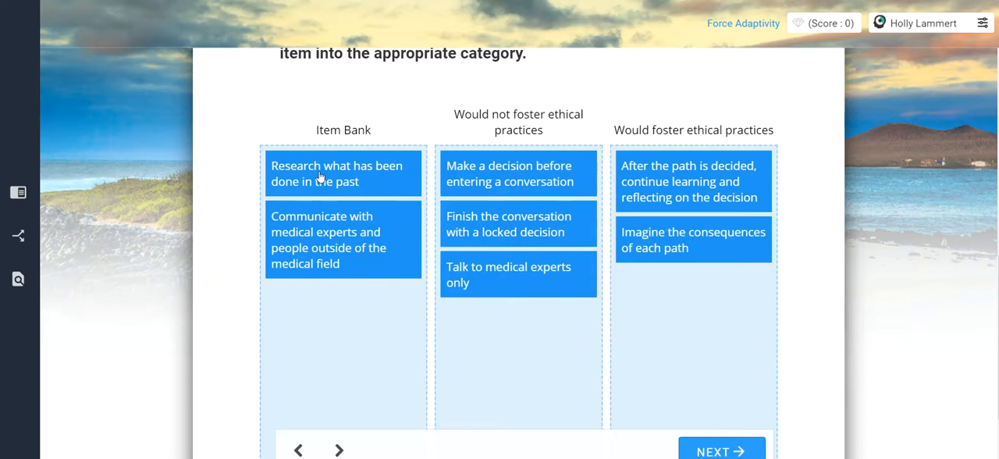
pyautogui.moveTo(335, 174); pyautogui.dragTo(693, 289)
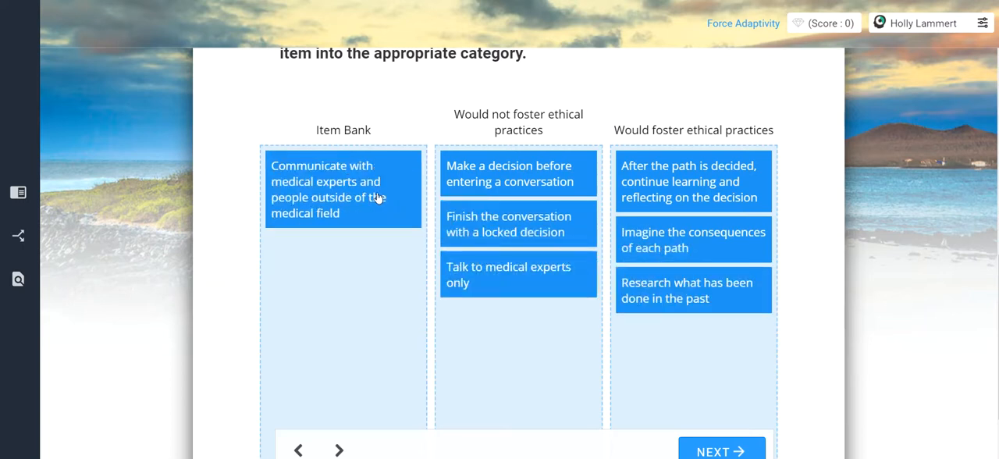
pyautogui.moveTo(342, 189); pyautogui.dragTo(693, 356)
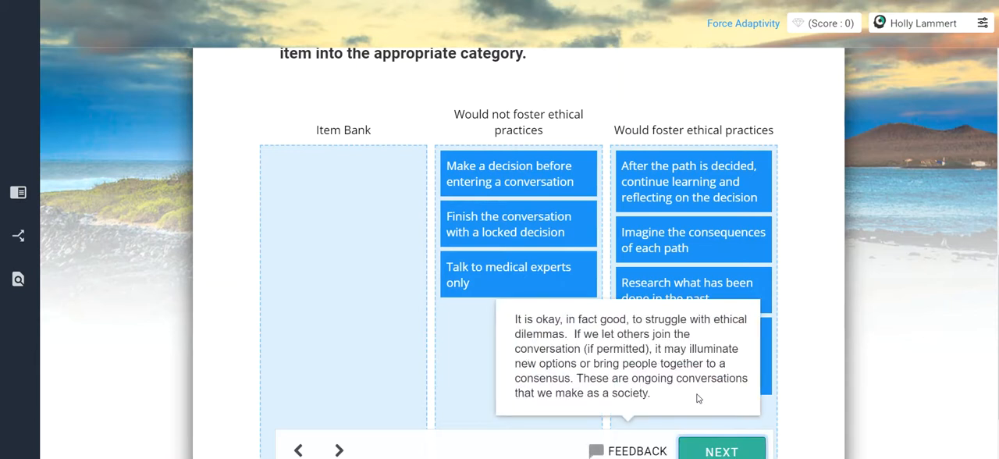
pyautogui.click(721, 451)
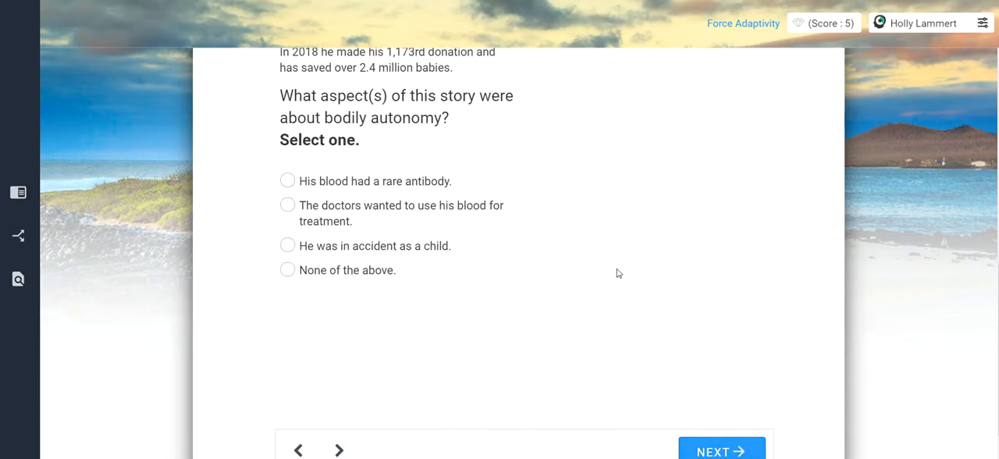
pyautogui.click(298, 449)
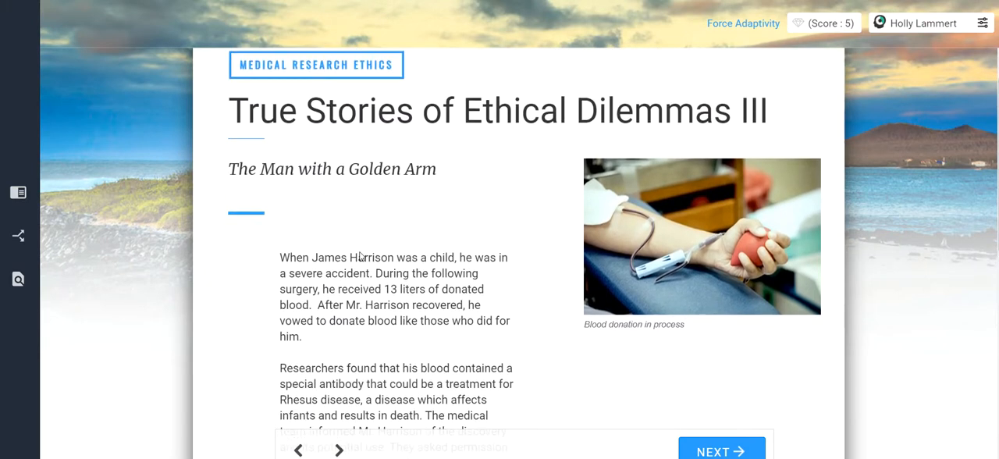
pyautogui.moveTo(434, 216)
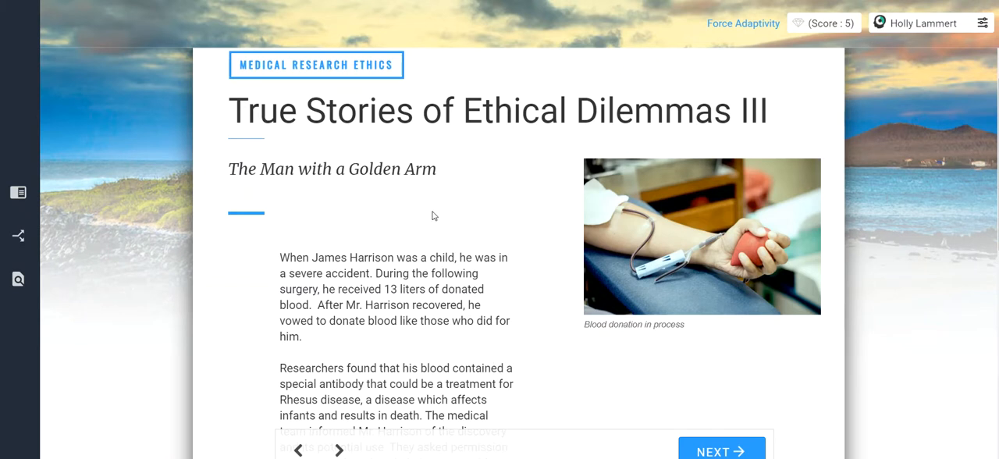
pyautogui.scroll(3)
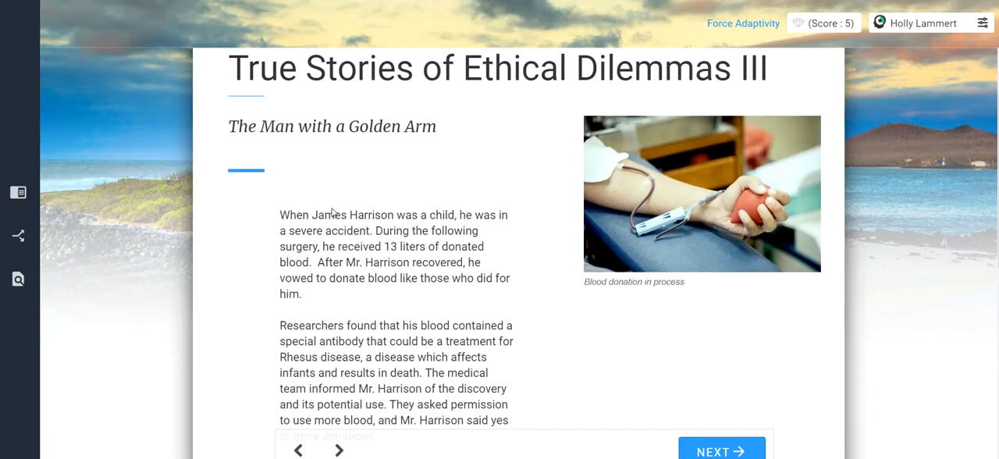
pyautogui.scroll(-3)
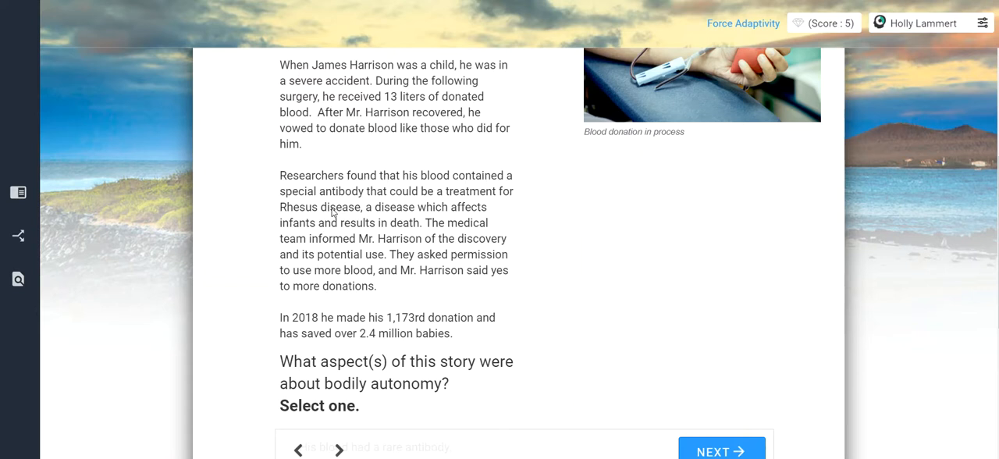
pyautogui.moveTo(322, 164)
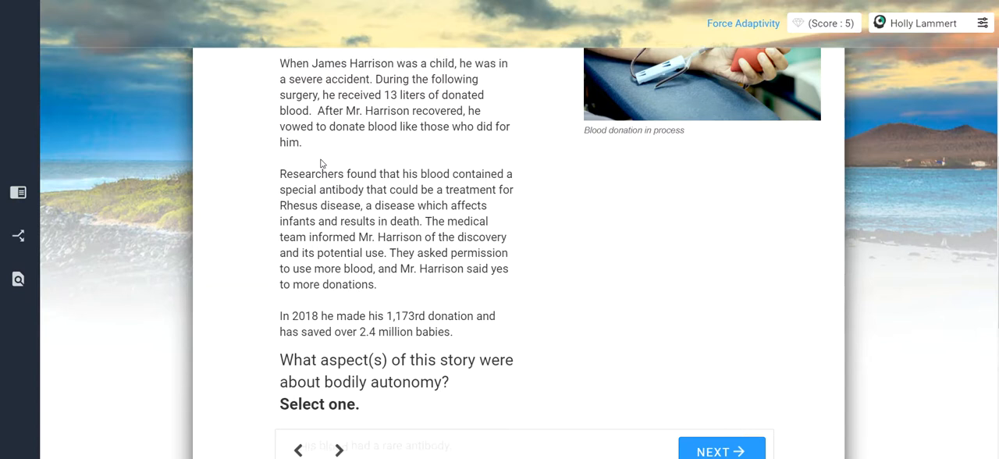
pyautogui.scroll(-3)
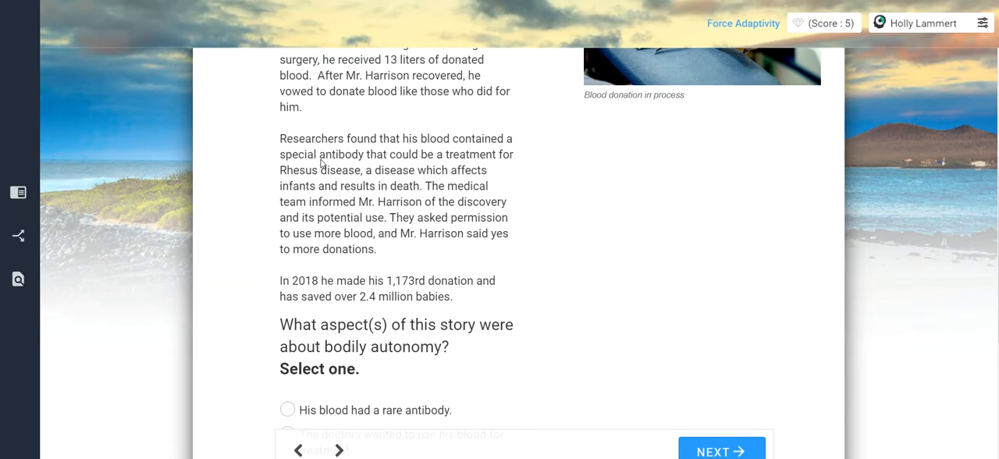
pyautogui.scroll(-3)
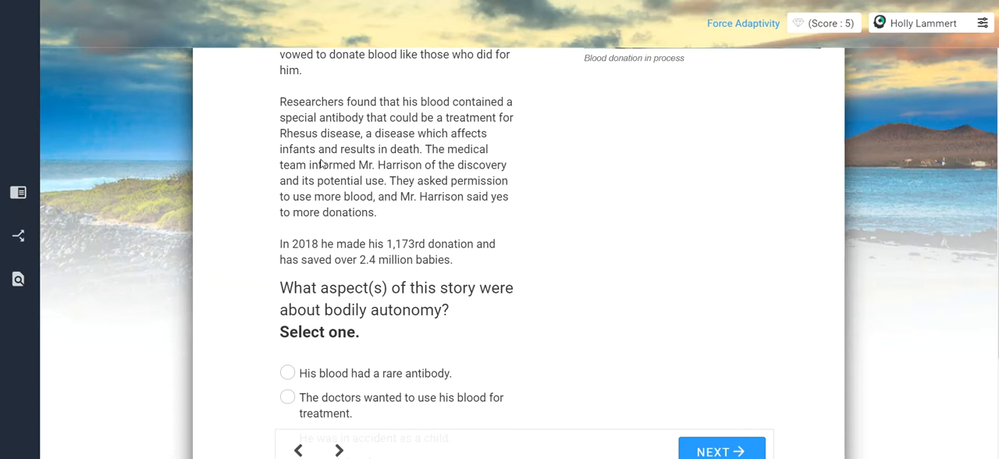
pyautogui.scroll(-3)
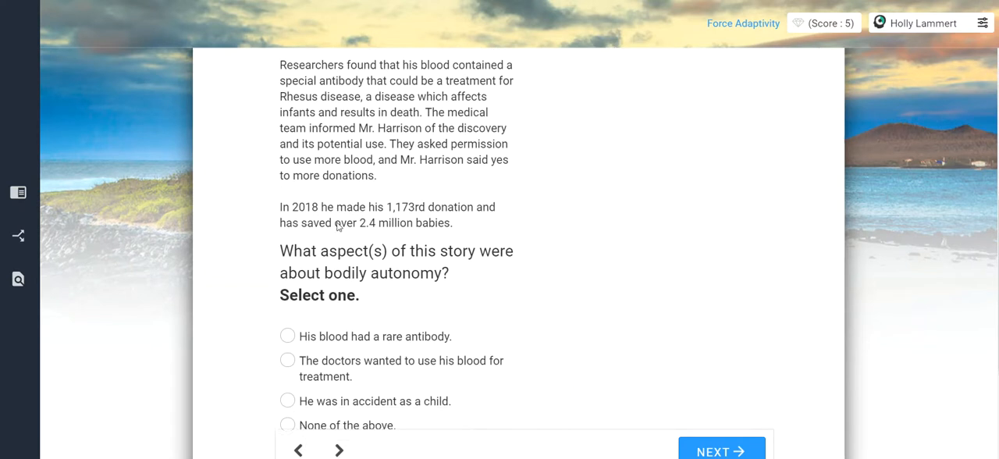
pyautogui.scroll(-3)
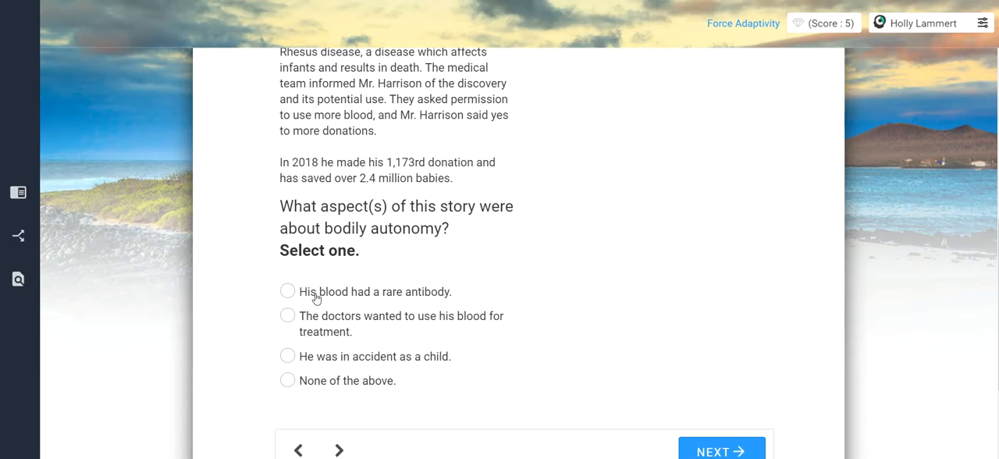
pyautogui.moveTo(313, 360)
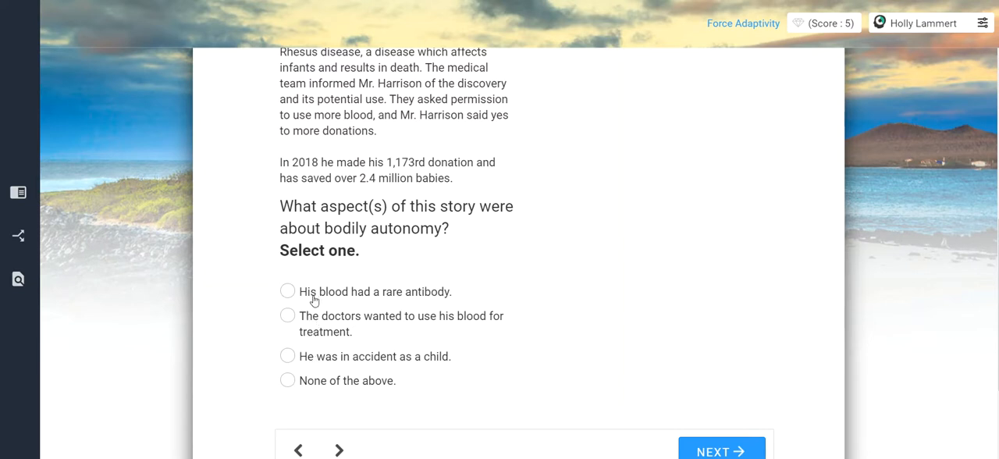
# - Choose 'The doctors wanted to use his blood for treatment' and submit
pyautogui.click(287, 291)
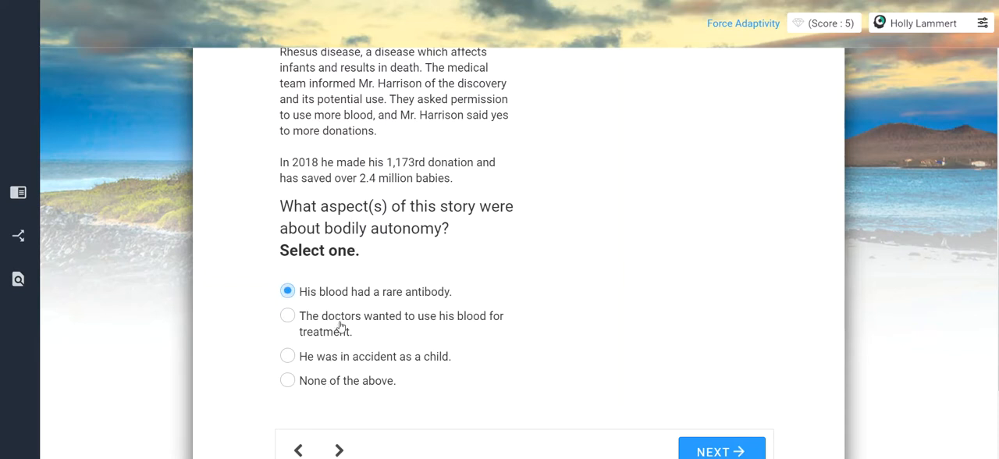
pyautogui.click(287, 315)
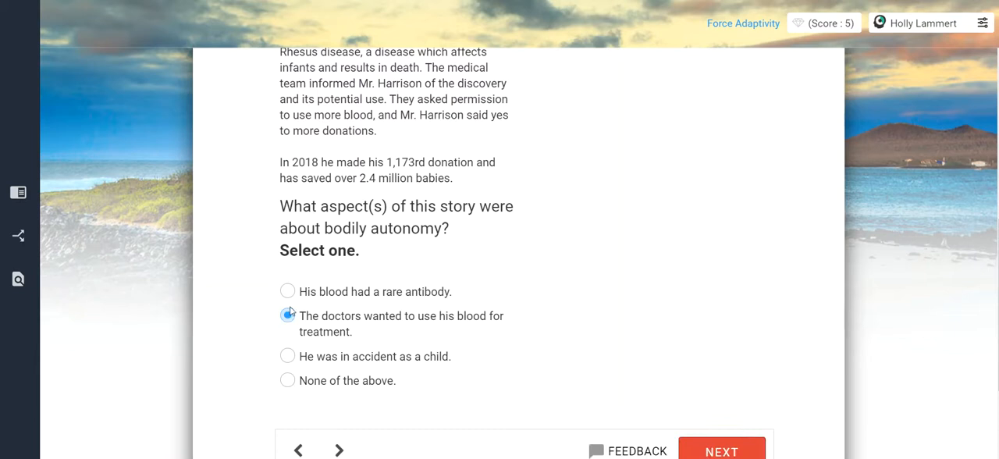
pyautogui.click(287, 315)
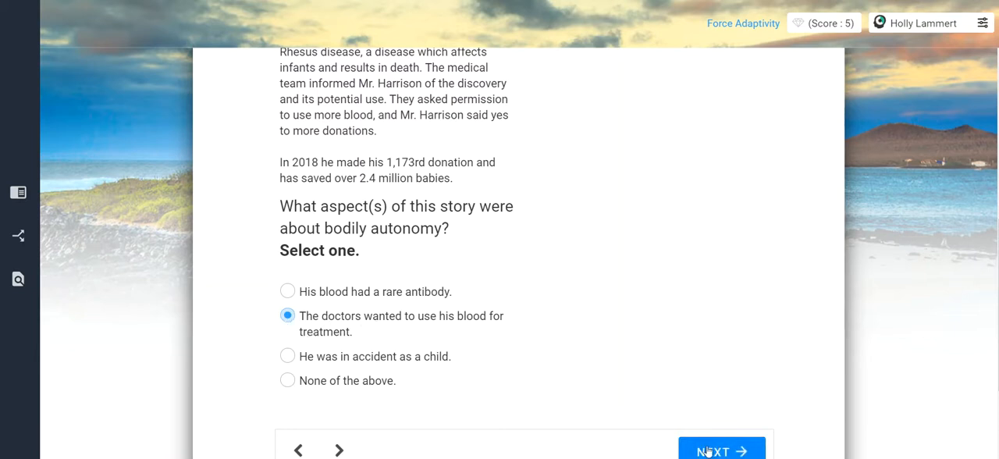
pyautogui.click(720, 450)
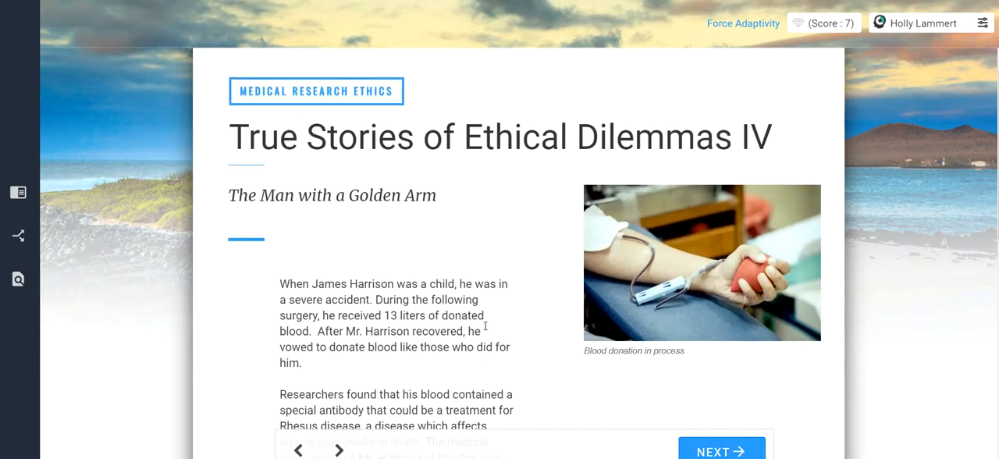
# - Tick 'requested his permission' and 'explained how his blood would help', then submit
pyautogui.scroll(-3)
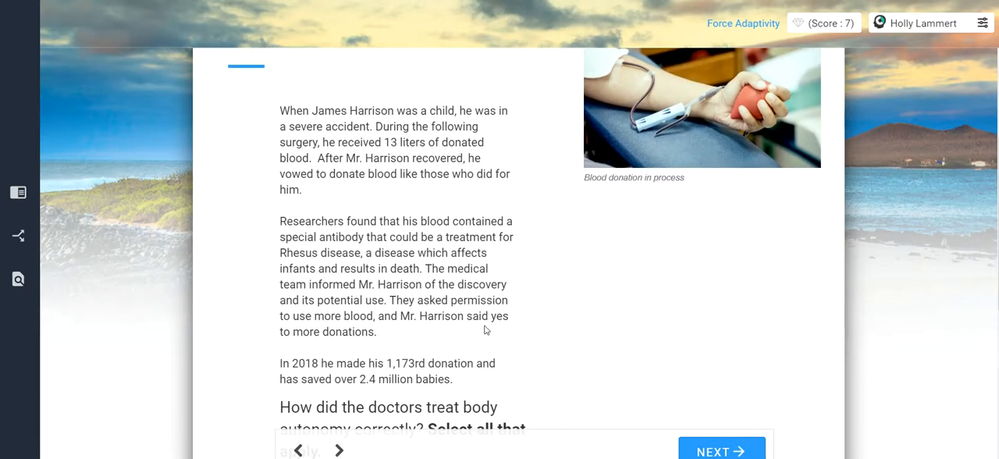
pyautogui.scroll(-3)
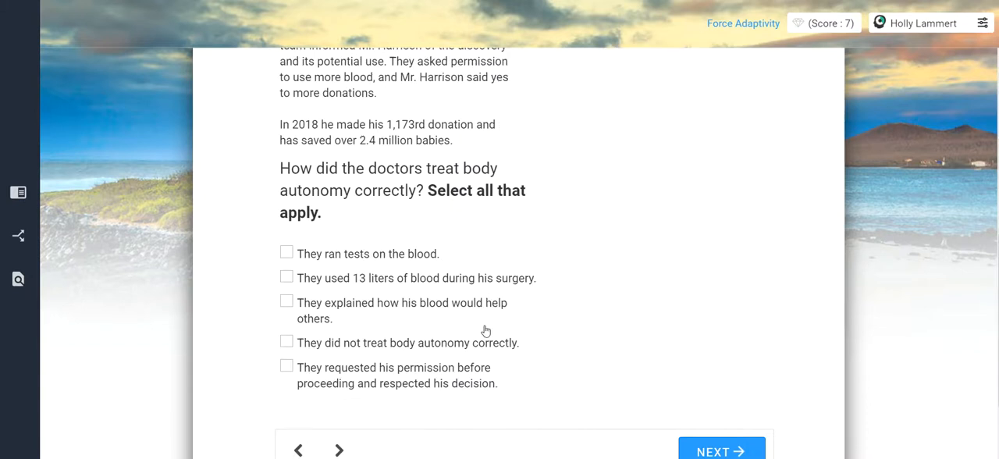
pyautogui.scroll(3)
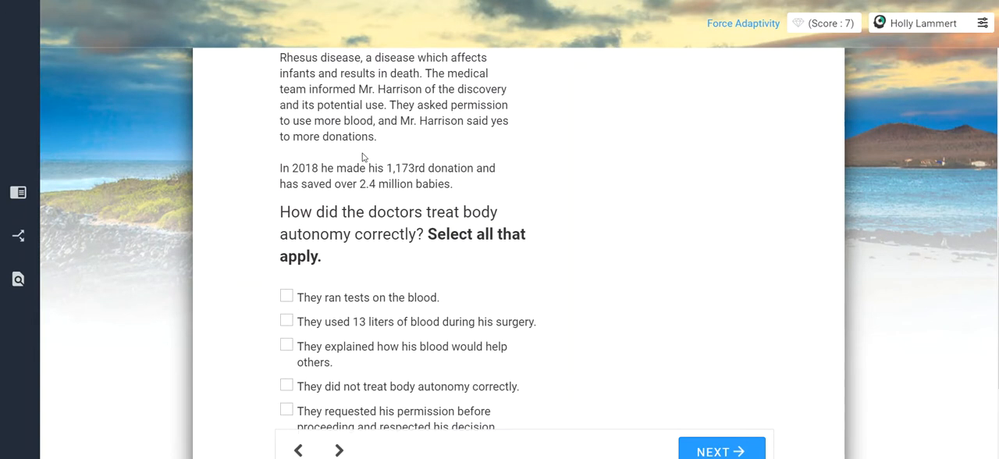
pyautogui.scroll(-3)
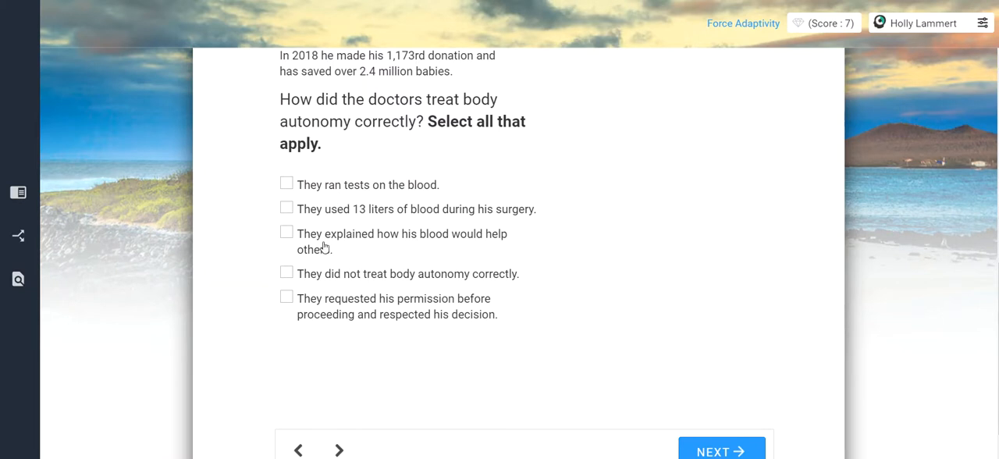
pyautogui.moveTo(314, 315)
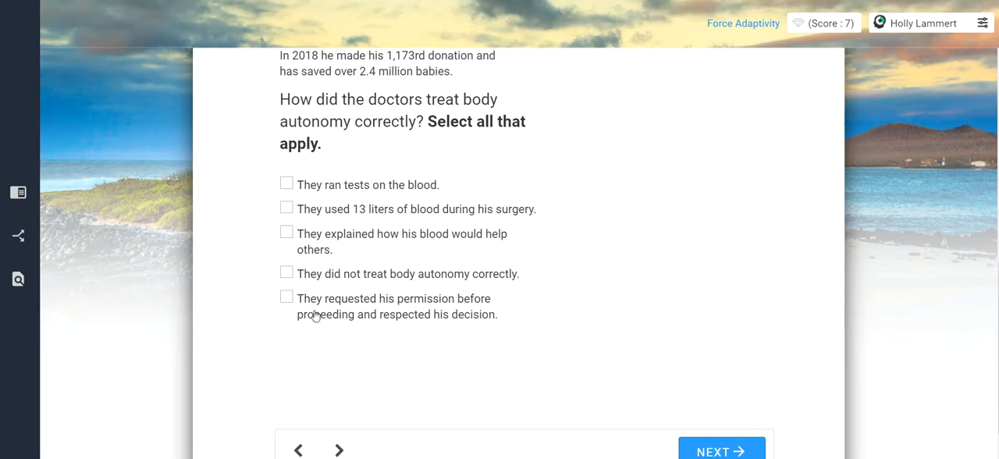
pyautogui.click(286, 297)
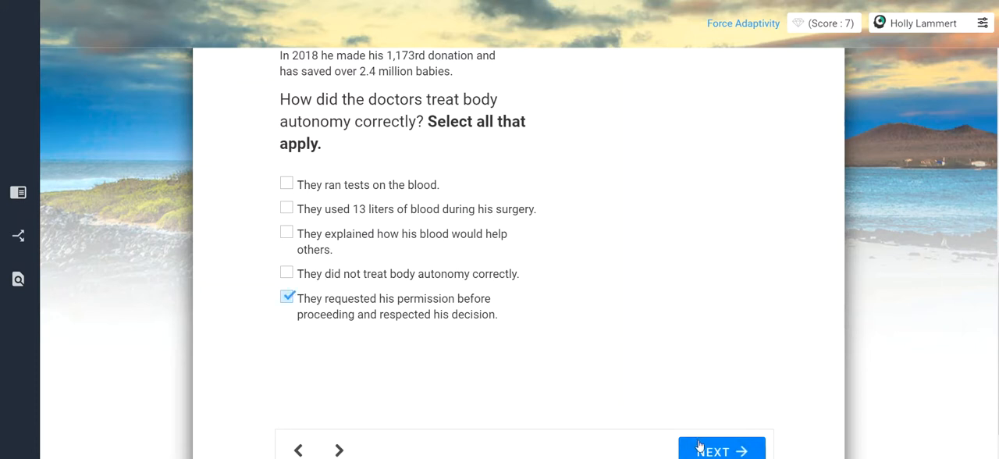
pyautogui.moveTo(311, 238)
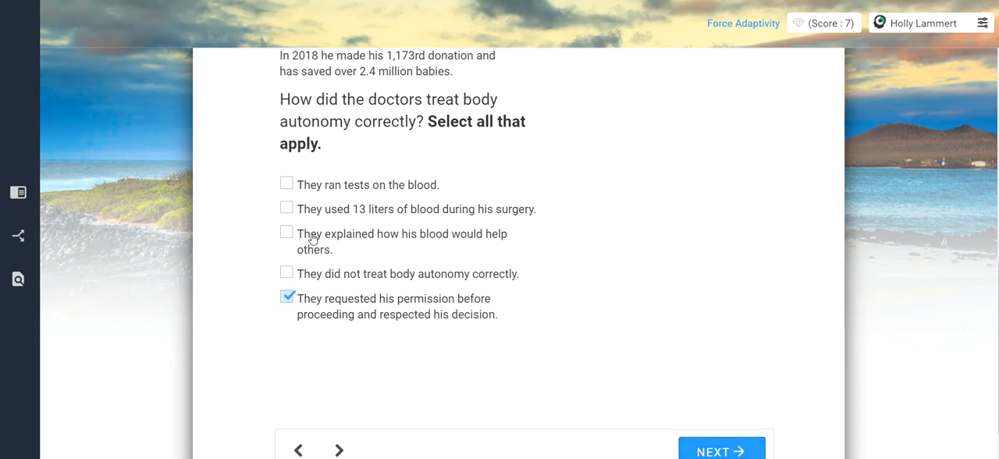
pyautogui.click(286, 233)
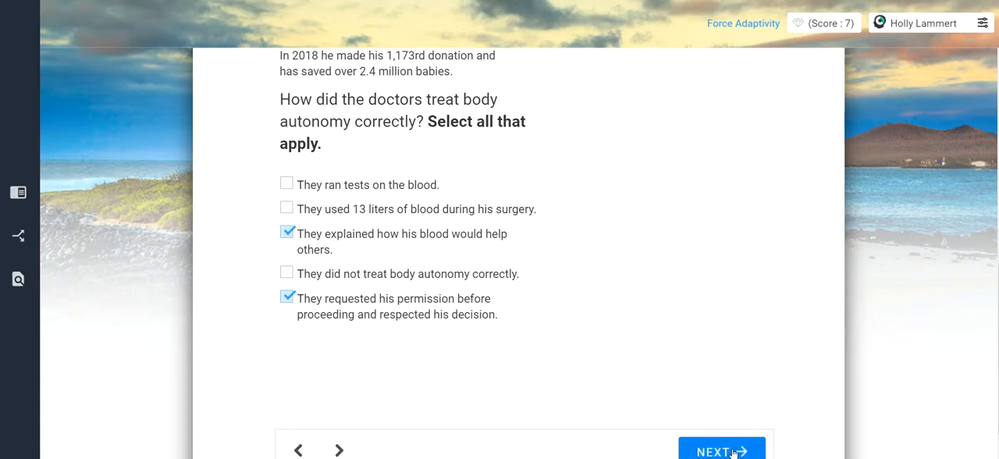
pyautogui.click(720, 450)
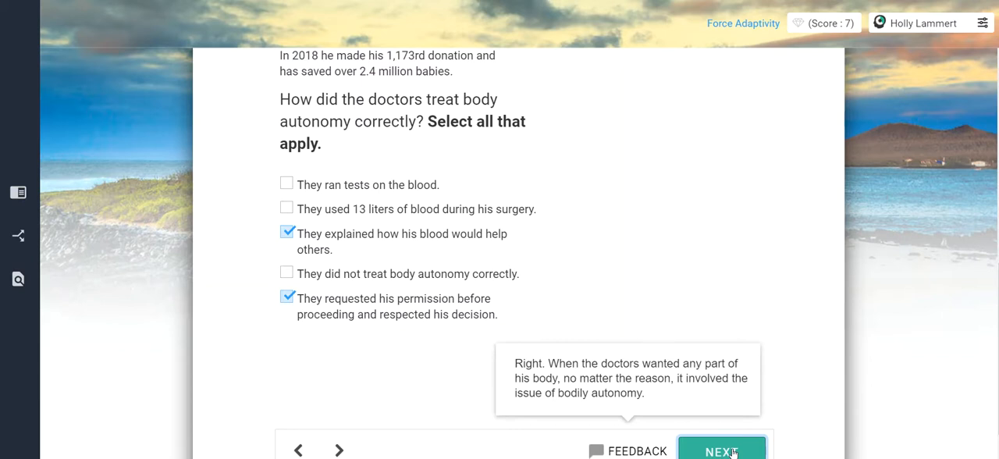
pyautogui.click(720, 448)
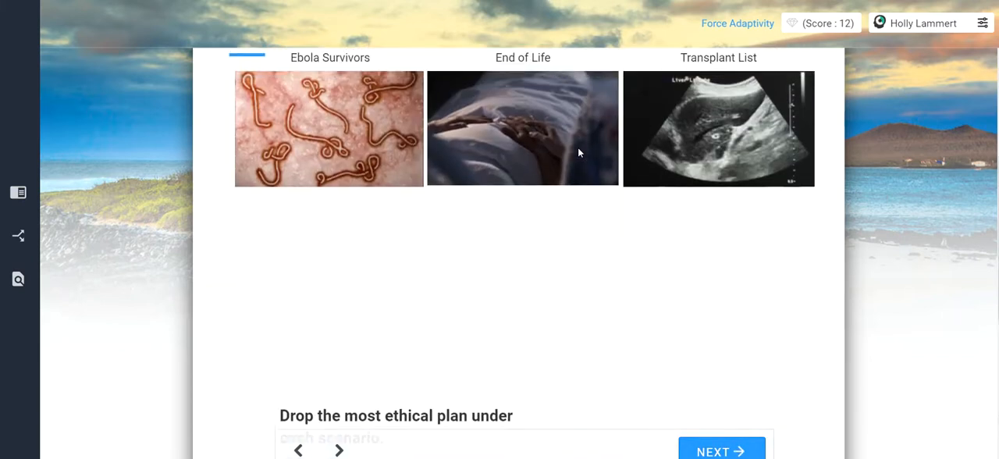
# - Read the Ebola Survivors scenario description
pyautogui.scroll(3)
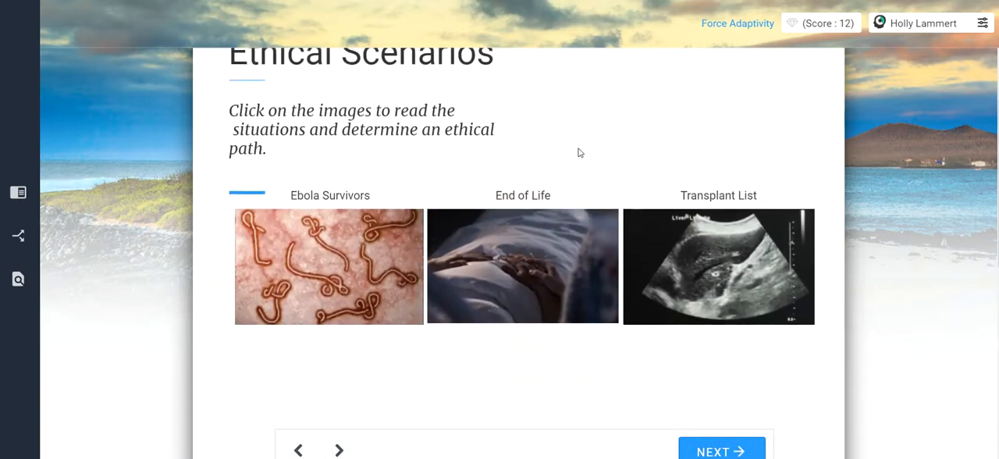
pyautogui.scroll(3)
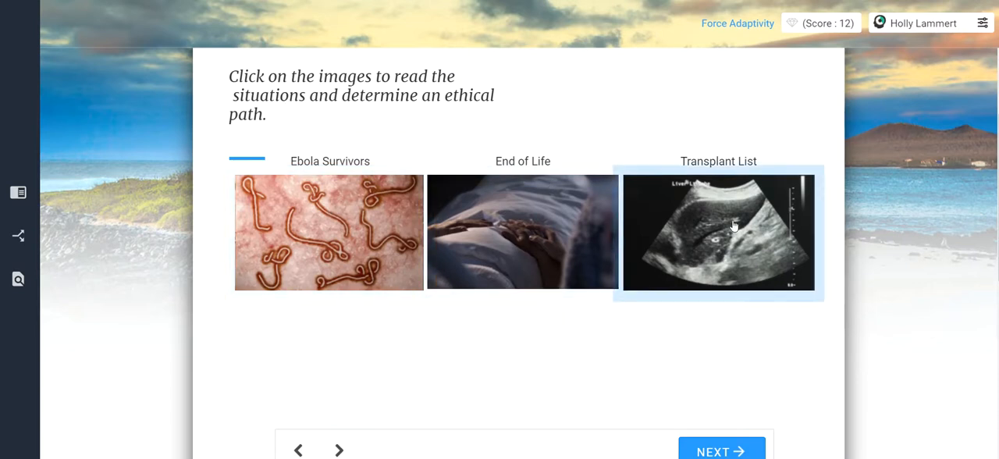
pyautogui.click(328, 232)
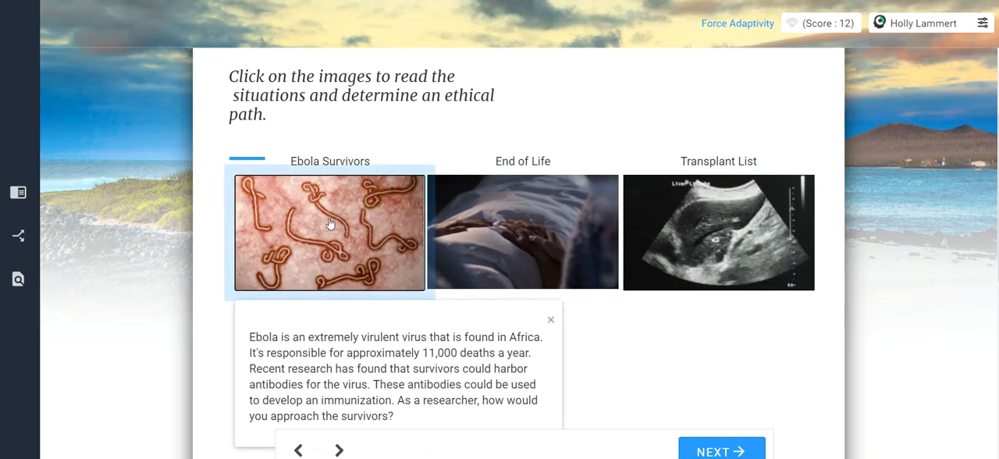
pyautogui.scroll(-3)
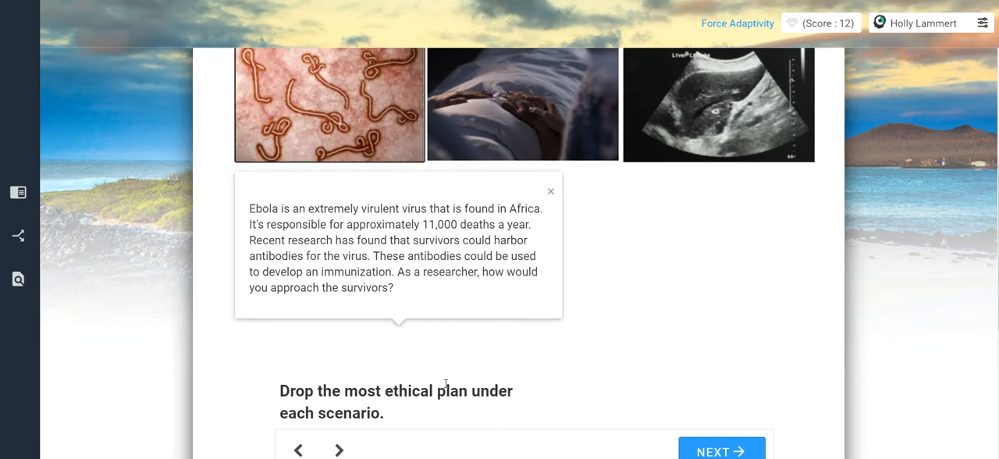
pyautogui.moveTo(496, 319)
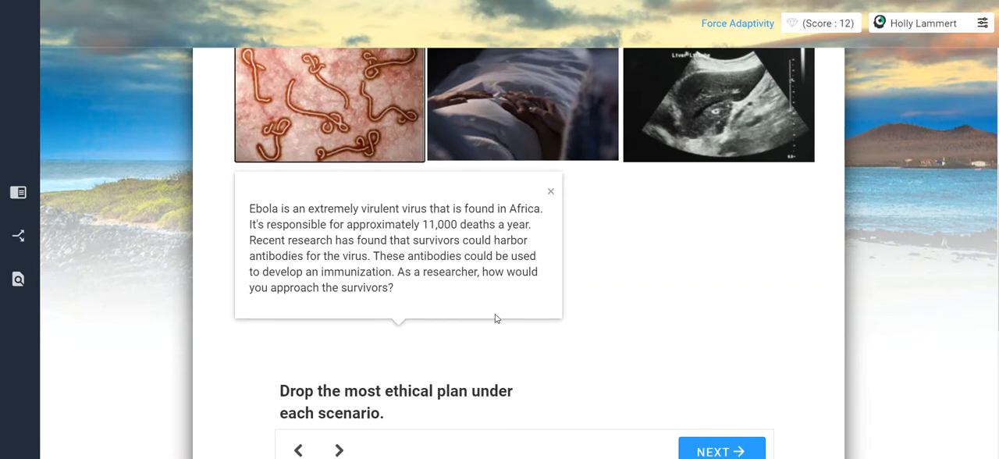
pyautogui.scroll(-3)
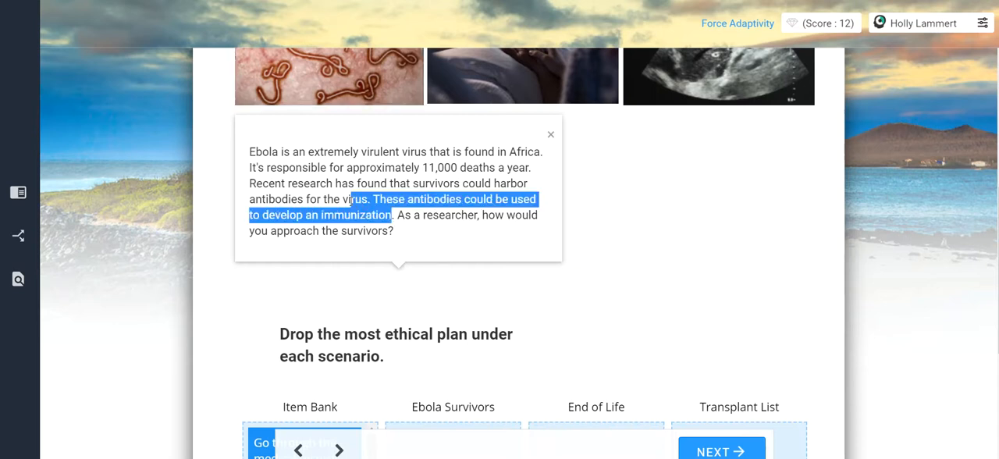
pyautogui.click(398, 214)
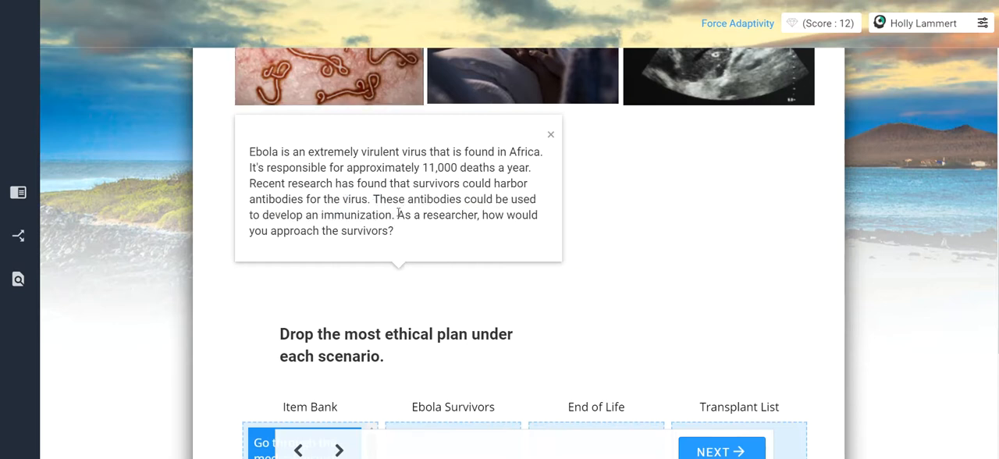
pyautogui.doubleClick(373, 215)
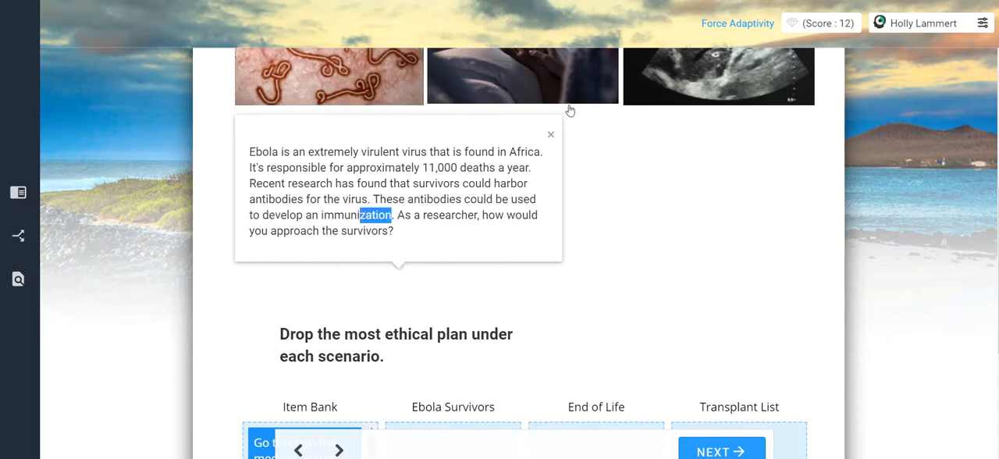
pyautogui.click(550, 135)
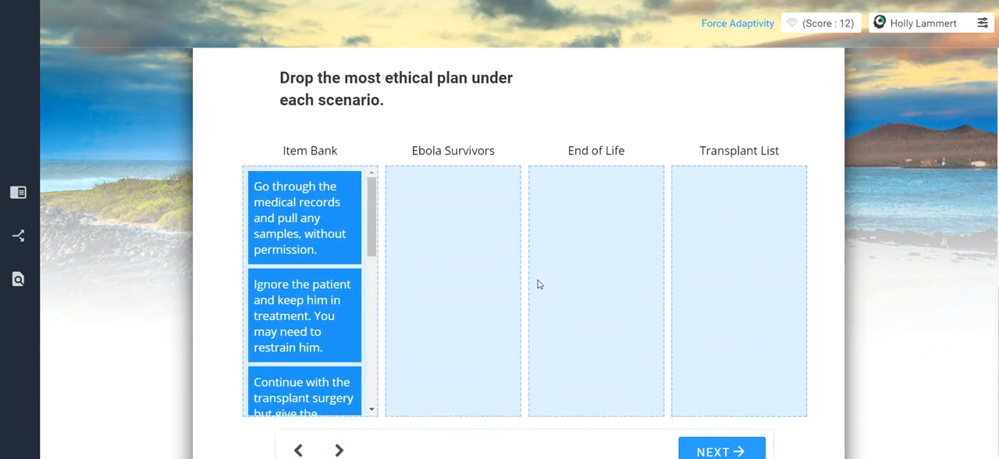
# - Drag the 'Contact a doctor who treated the survivors' card into the Ebola Survivors column
pyautogui.scroll(-3)
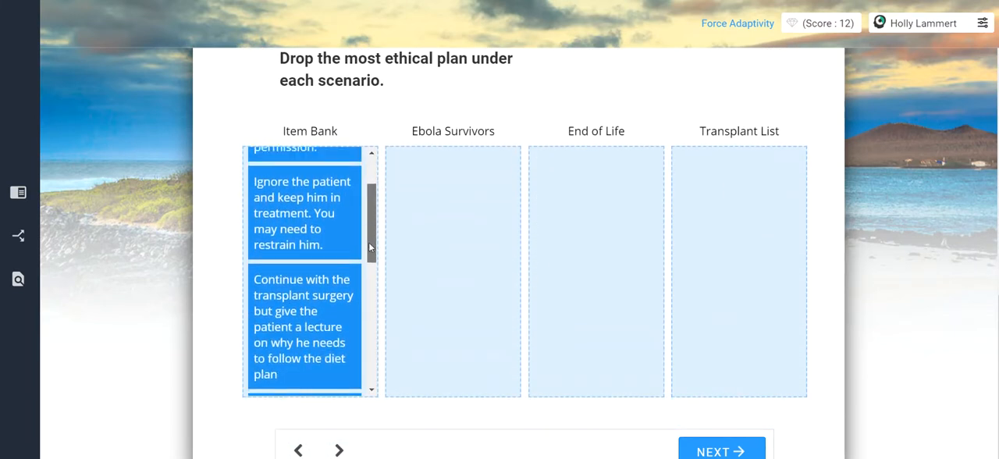
pyautogui.scroll(3)
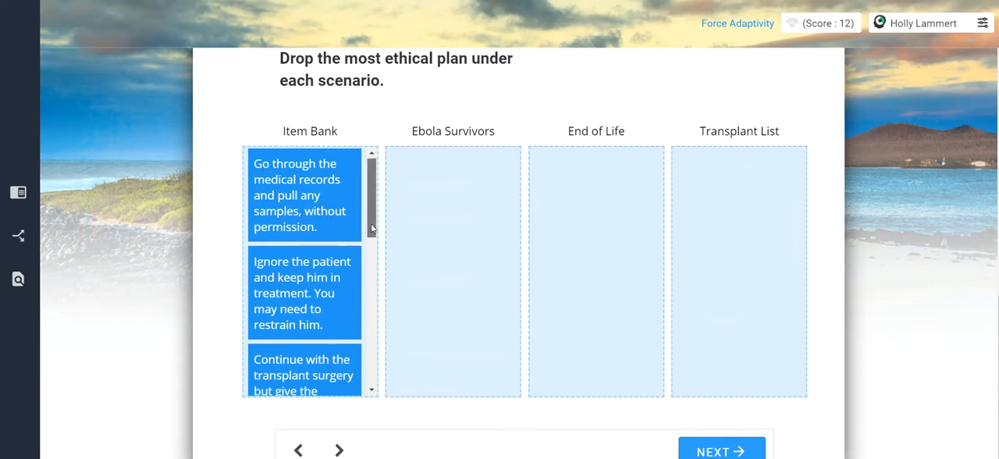
pyautogui.scroll(-3)
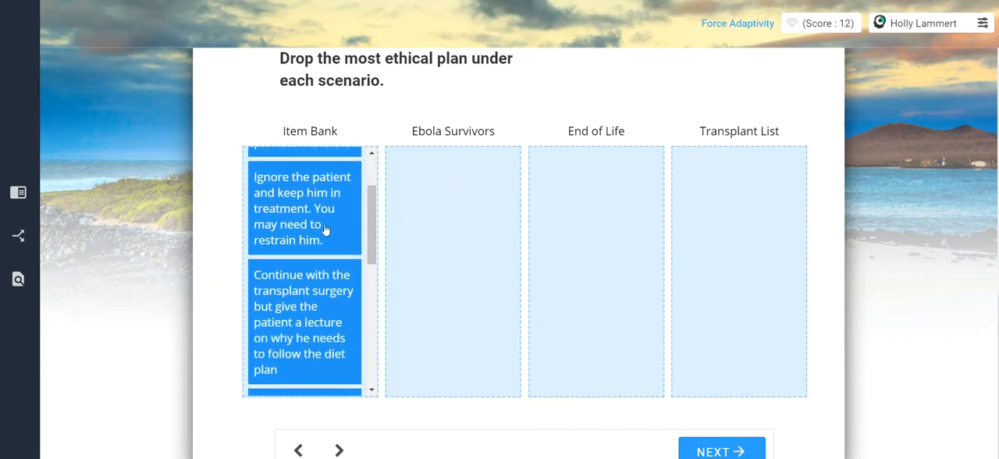
pyautogui.scroll(-3)
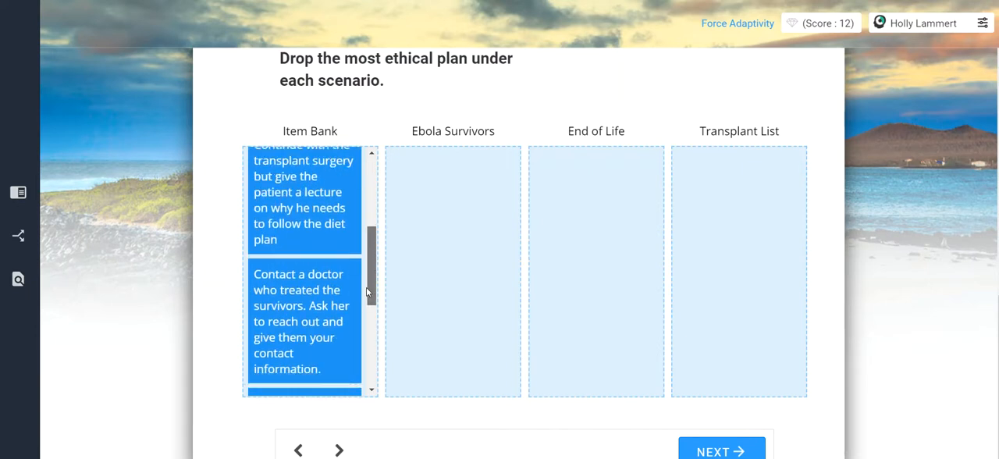
pyautogui.scroll(3)
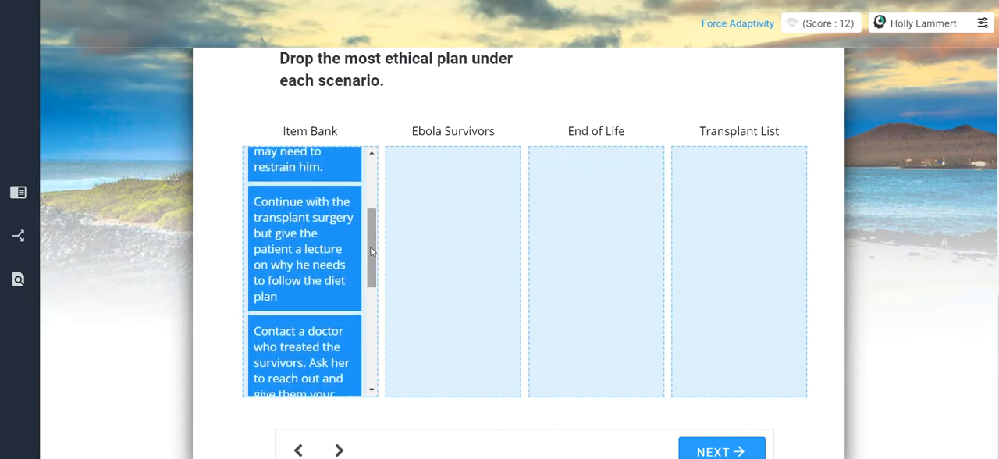
pyautogui.scroll(-3)
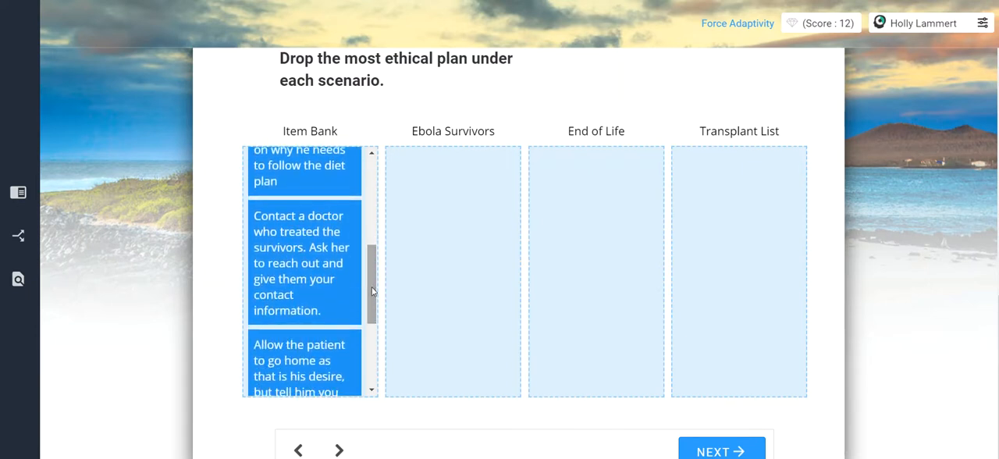
pyautogui.scroll(-3)
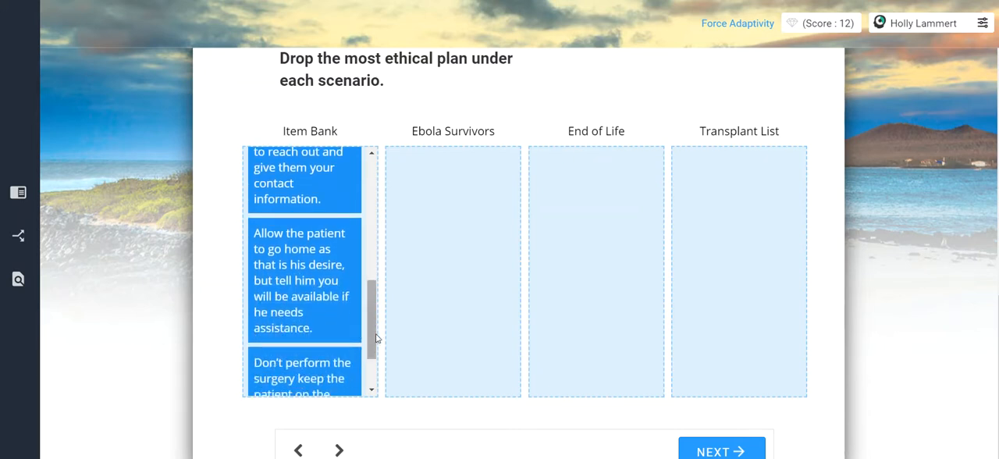
pyautogui.scroll(-3)
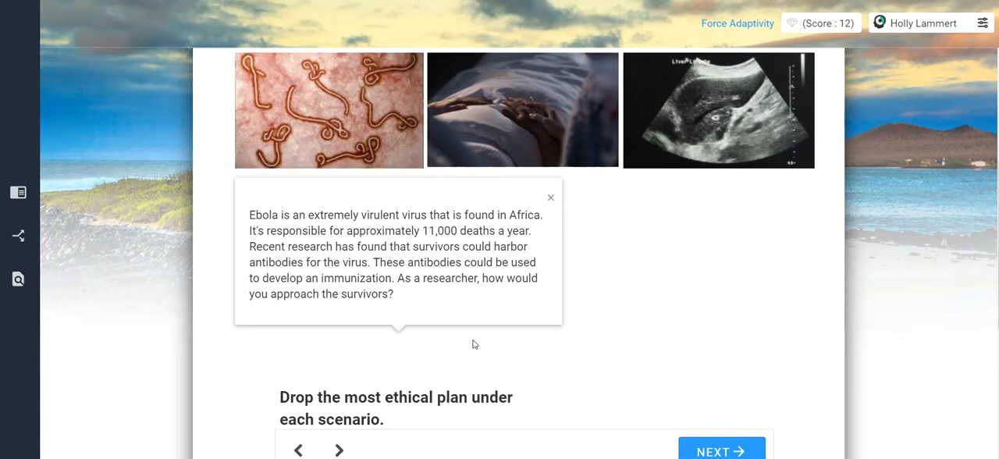
pyautogui.scroll(-3)
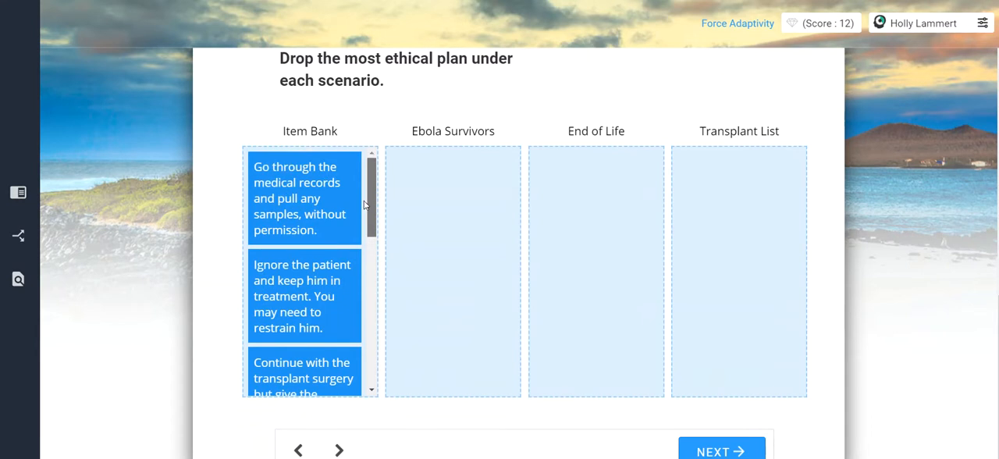
pyautogui.scroll(-3)
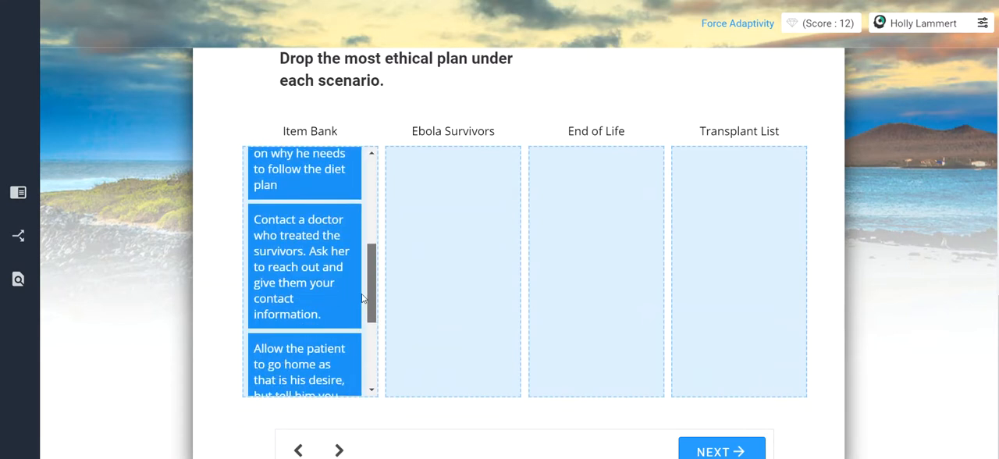
pyautogui.moveTo(300, 266); pyautogui.dragTo(433, 234)
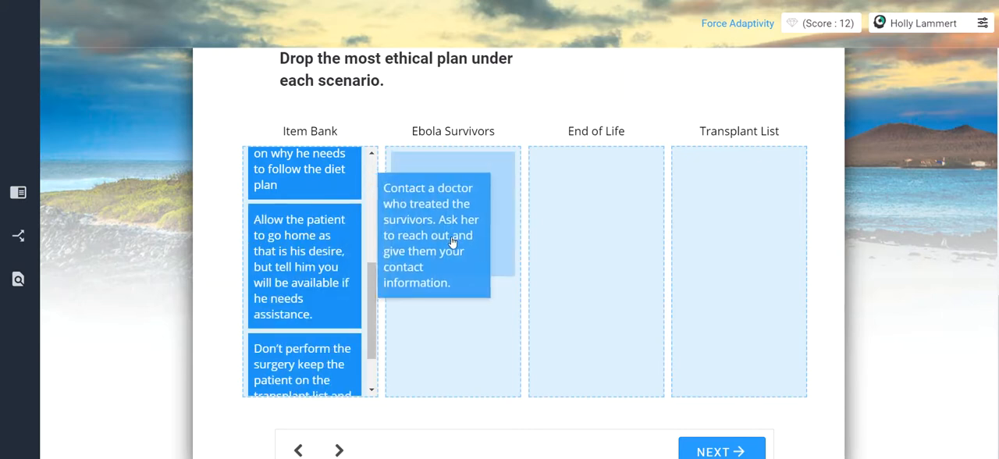
pyautogui.moveTo(433, 234); pyautogui.dragTo(453, 206)
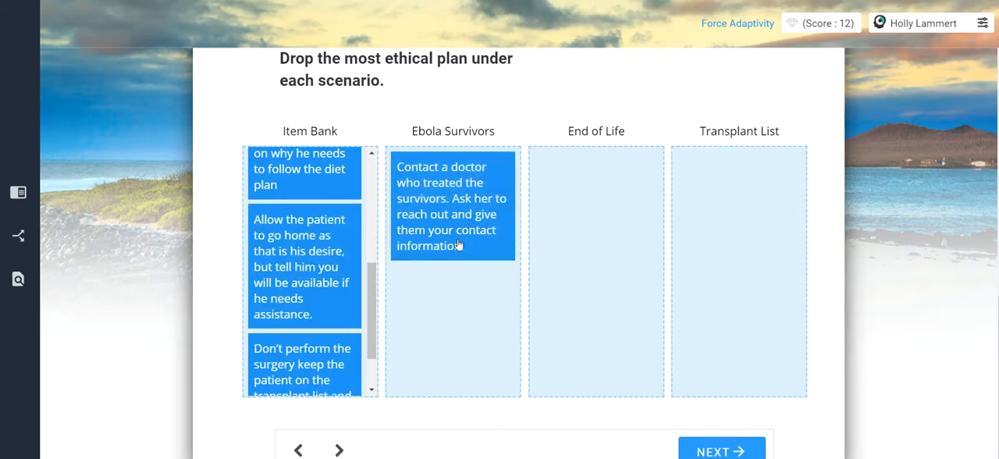
pyautogui.moveTo(482, 120)
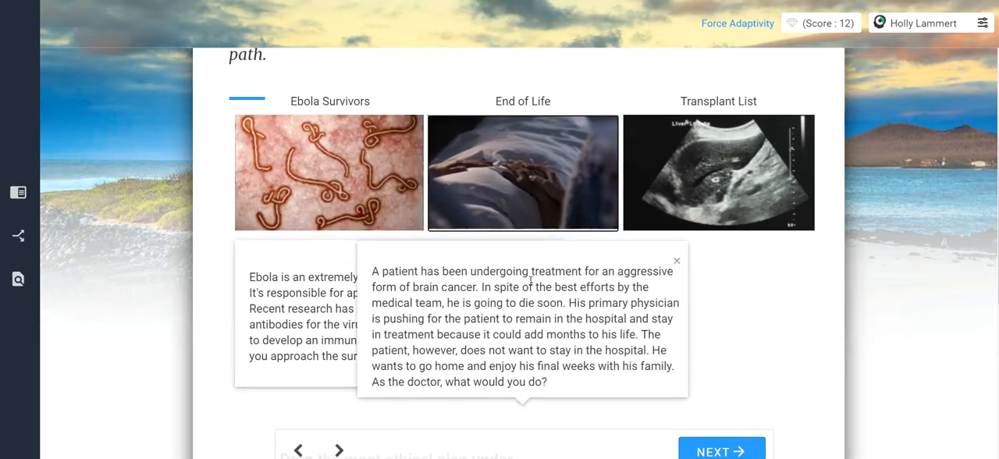
pyautogui.scroll(-3)
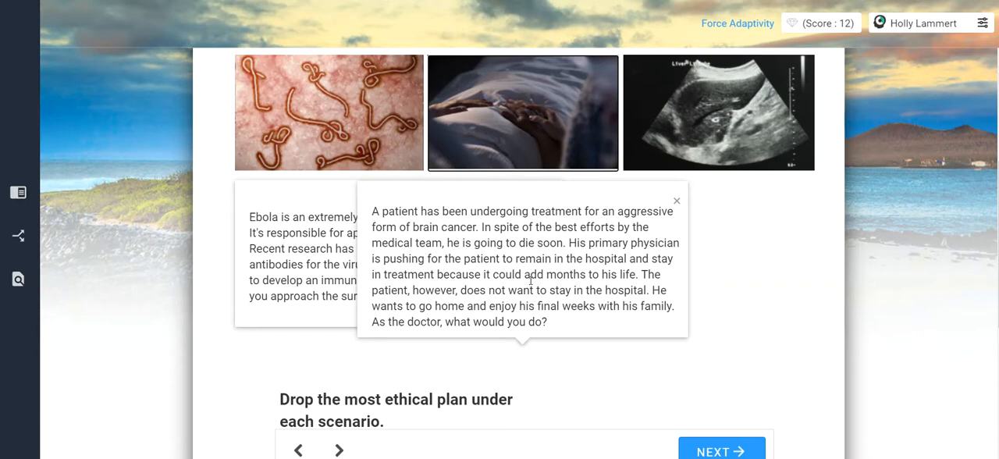
pyautogui.scroll(-3)
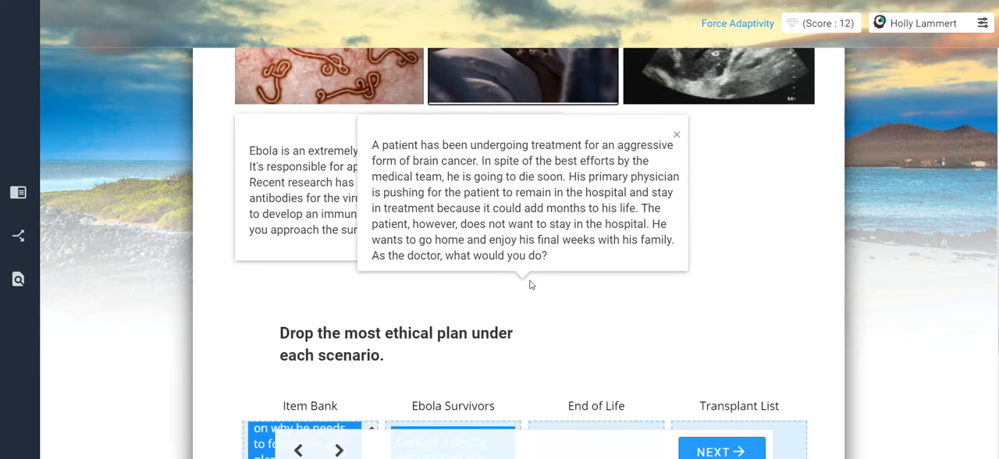
pyautogui.scroll(-3)
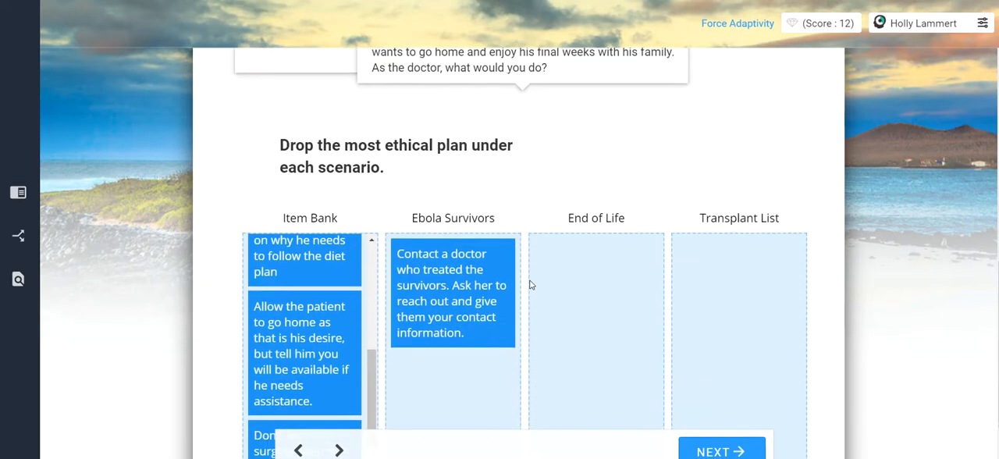
pyautogui.scroll(-3)
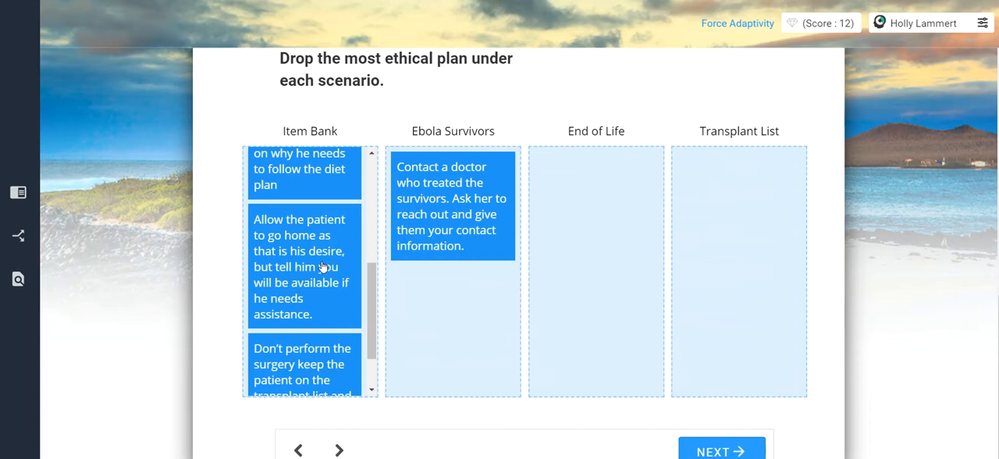
pyautogui.moveTo(304, 266); pyautogui.dragTo(595, 206)
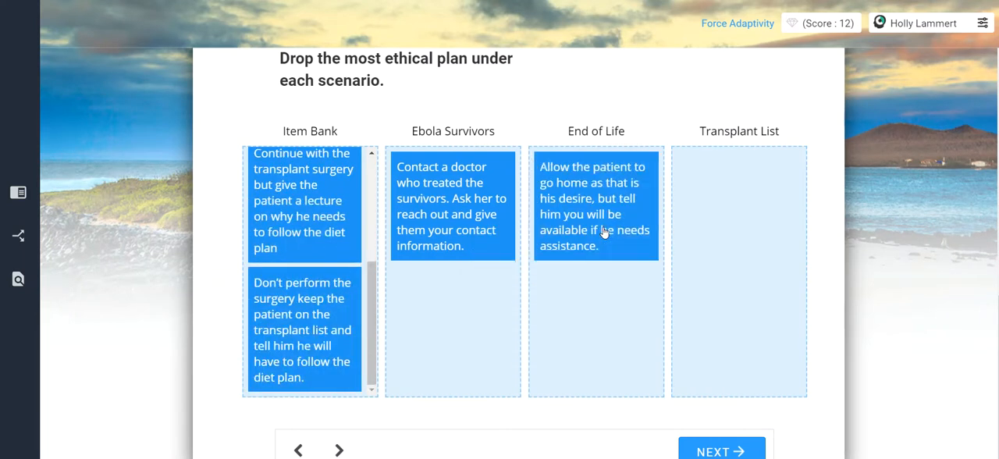
pyautogui.scroll(3)
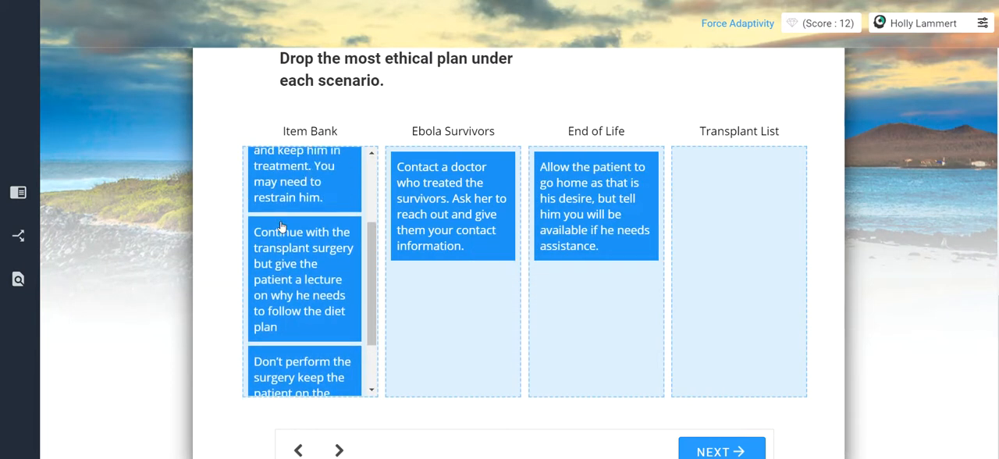
pyautogui.scroll(-3)
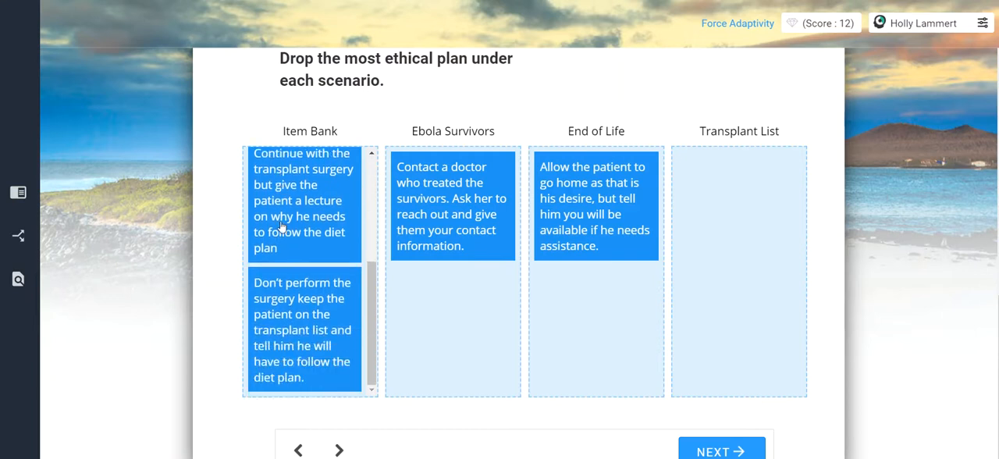
pyautogui.moveTo(296, 324)
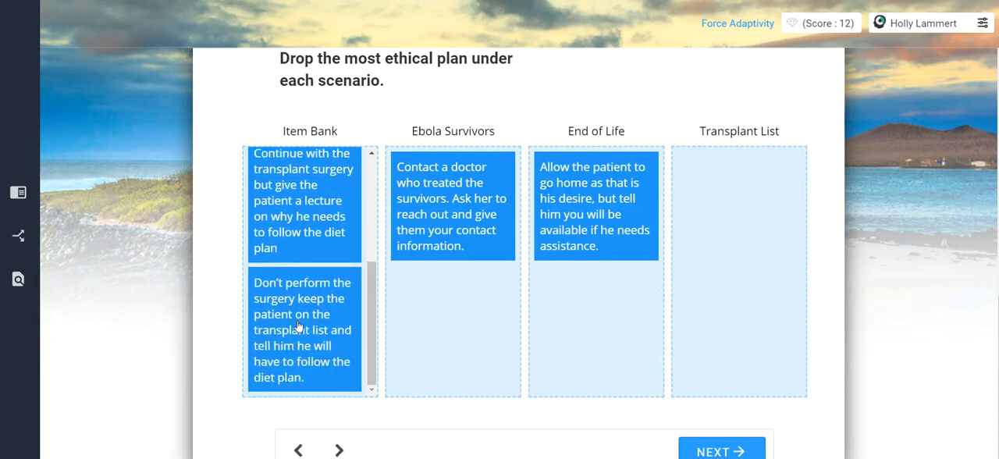
pyautogui.moveTo(316, 168)
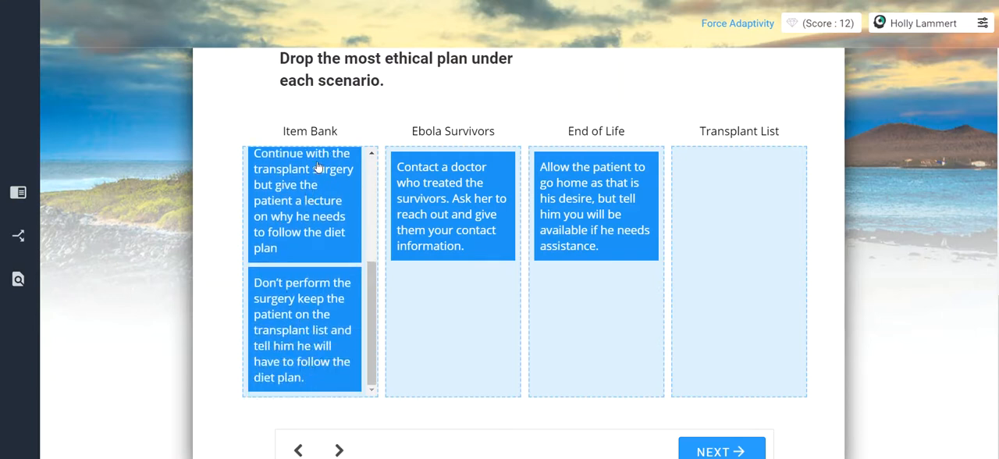
pyautogui.moveTo(295, 245)
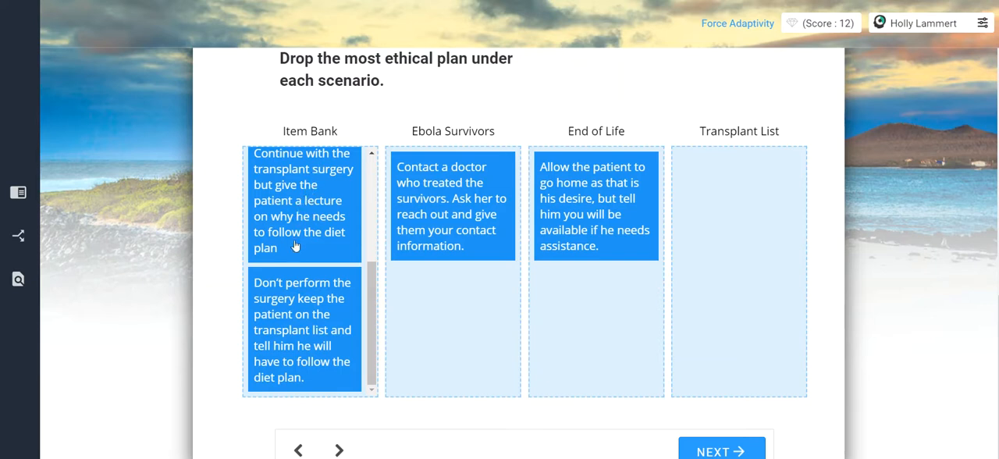
pyautogui.scroll(3)
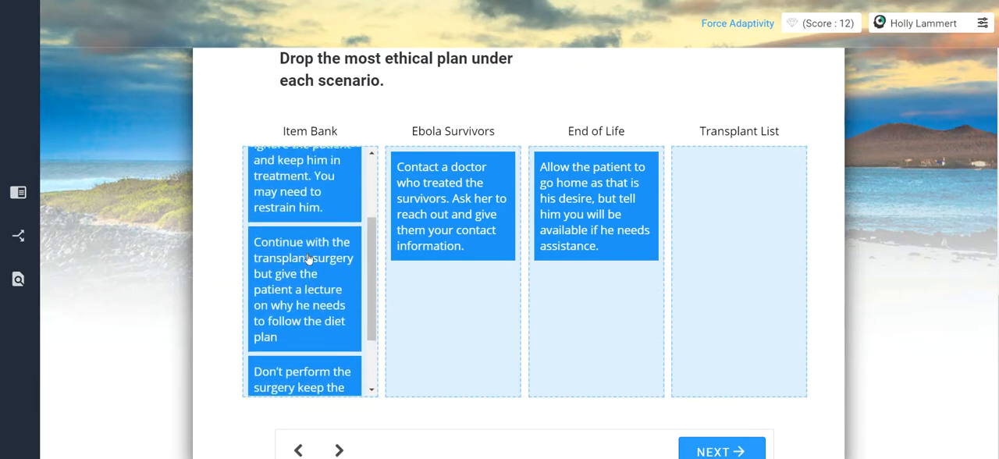
pyautogui.scroll(3)
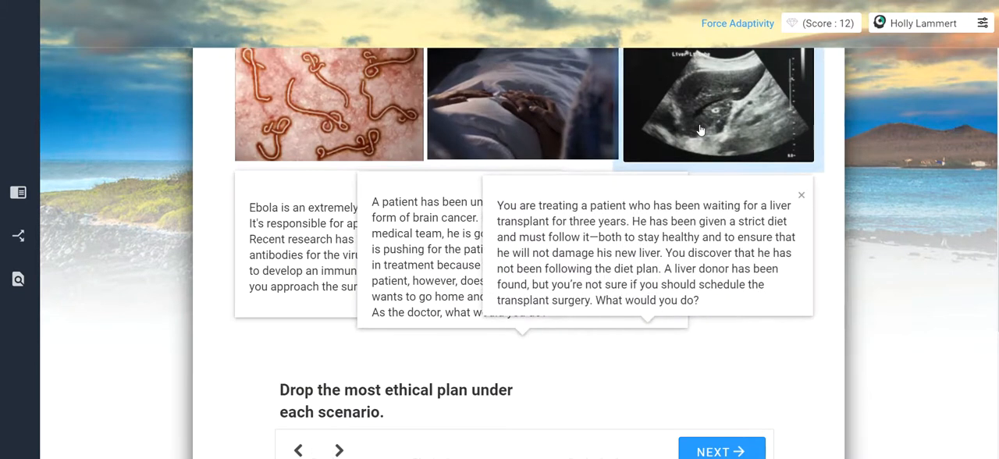
pyautogui.moveTo(641, 249)
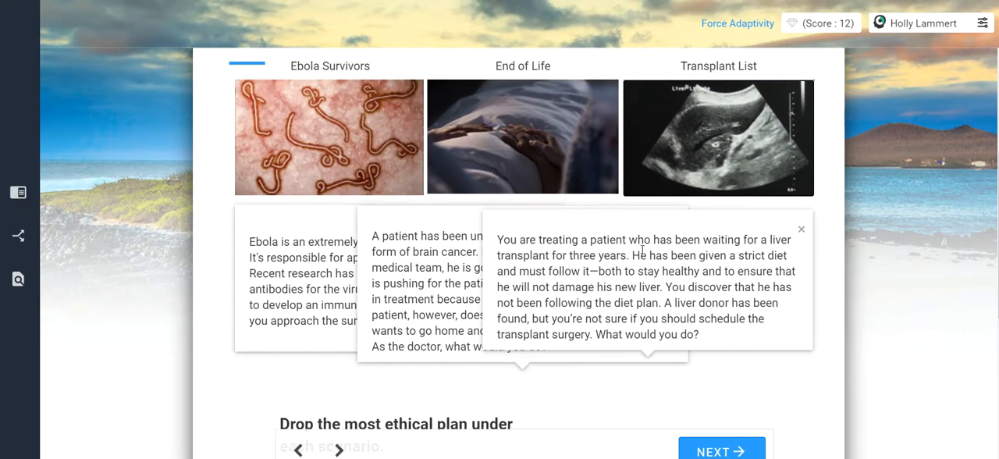
# - Sort the 'Don't perform the surgery' keep-on-list plan under Transplant List, then submit and continue
pyautogui.scroll(-3)
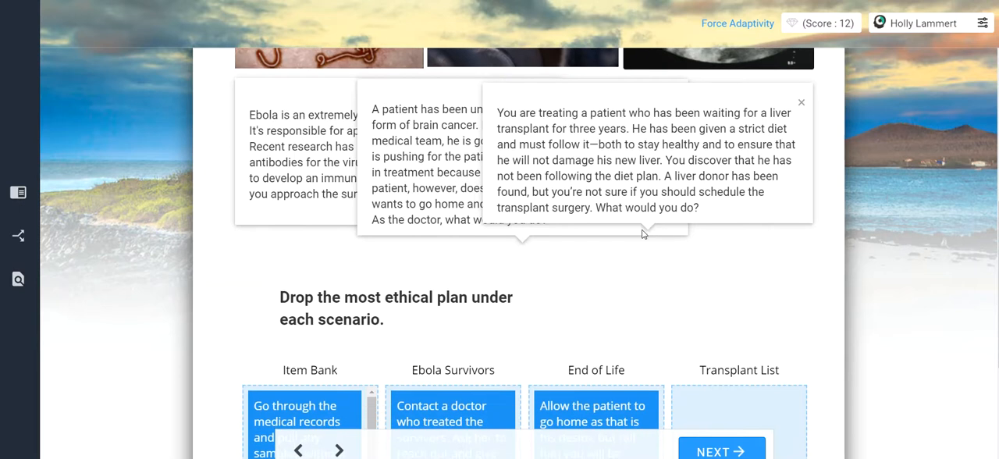
pyautogui.scroll(-3)
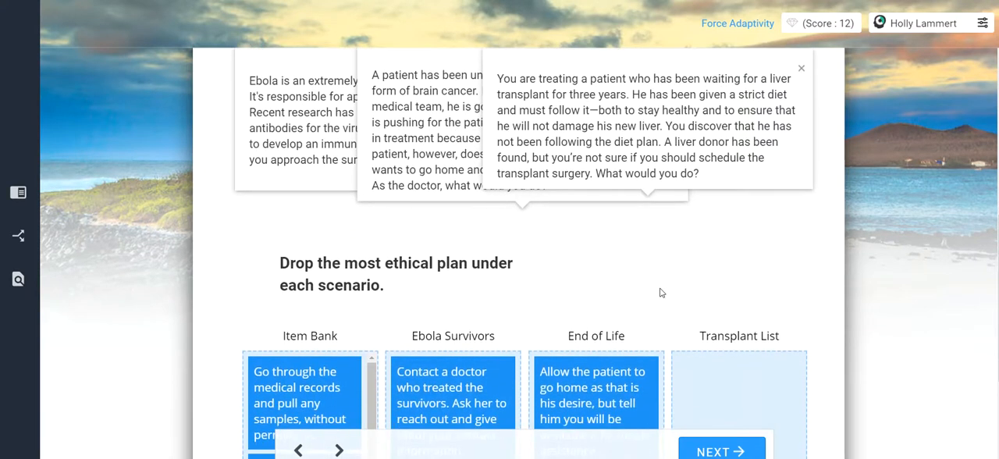
pyautogui.scroll(-3)
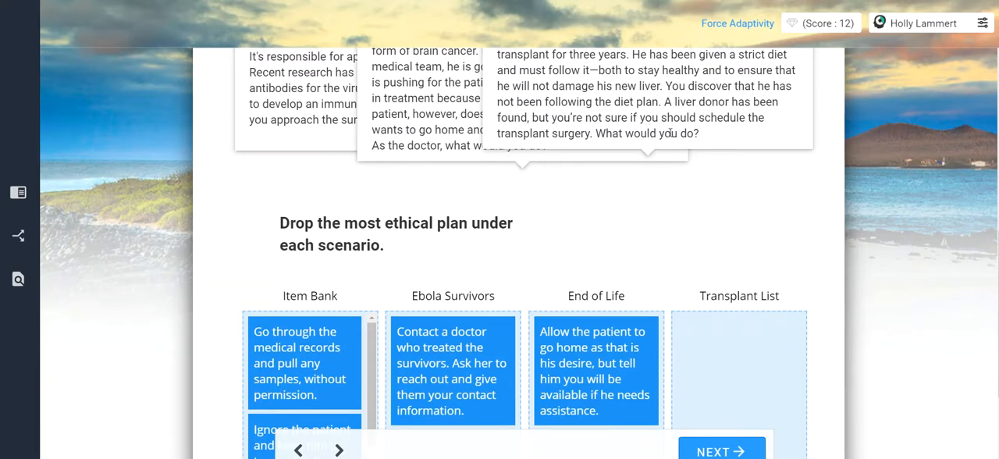
pyautogui.scroll(-3)
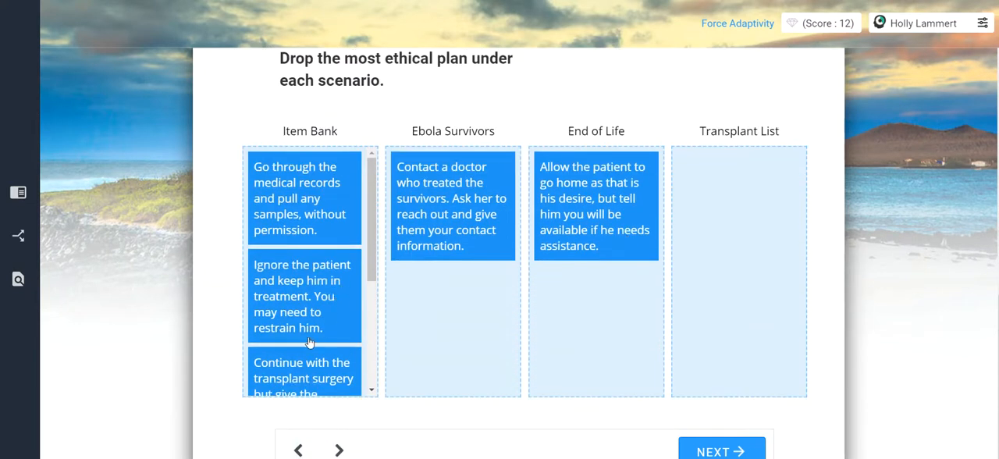
pyautogui.scroll(-3)
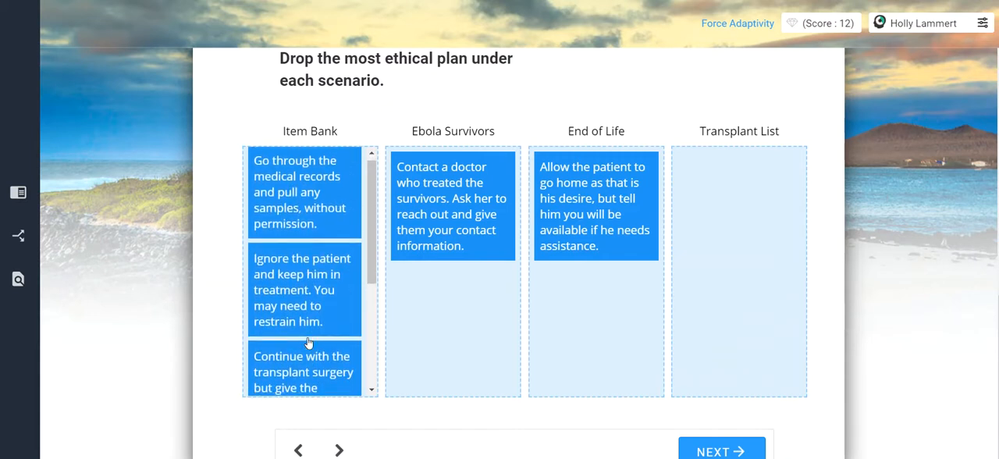
pyautogui.scroll(-3)
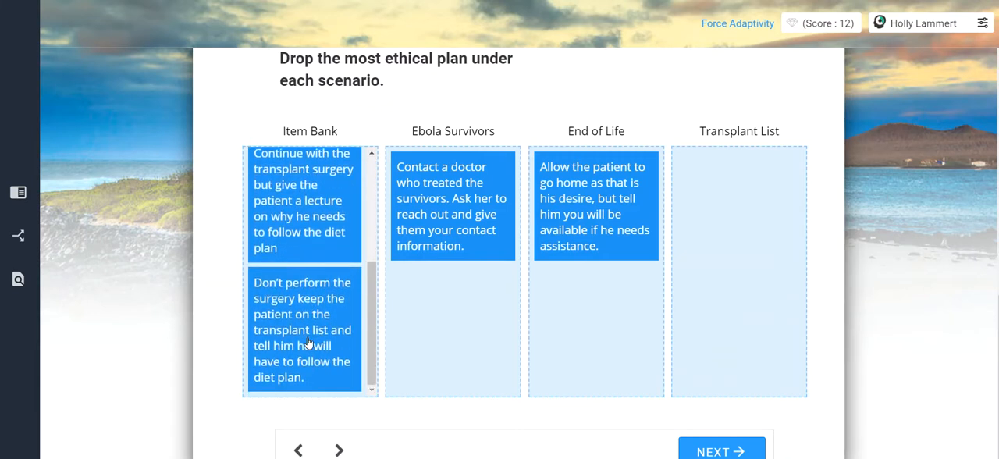
pyautogui.moveTo(303, 329); pyautogui.dragTo(739, 208)
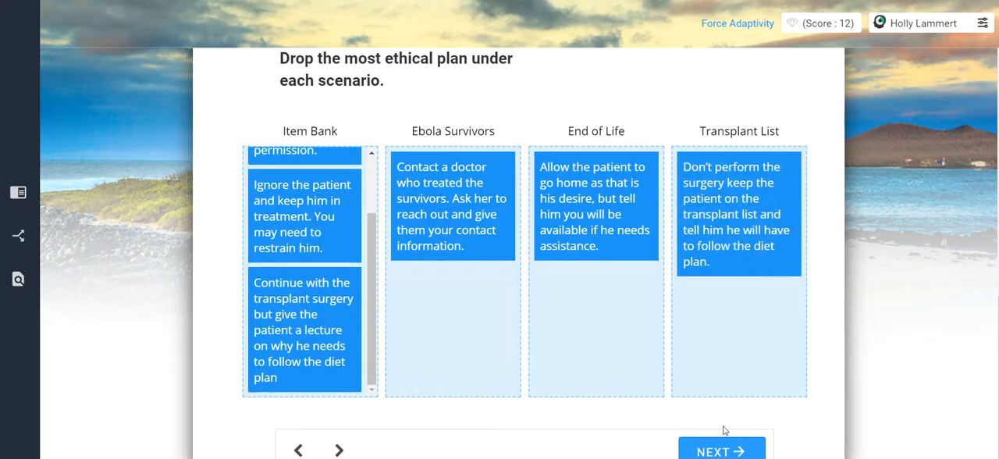
pyautogui.click(721, 450)
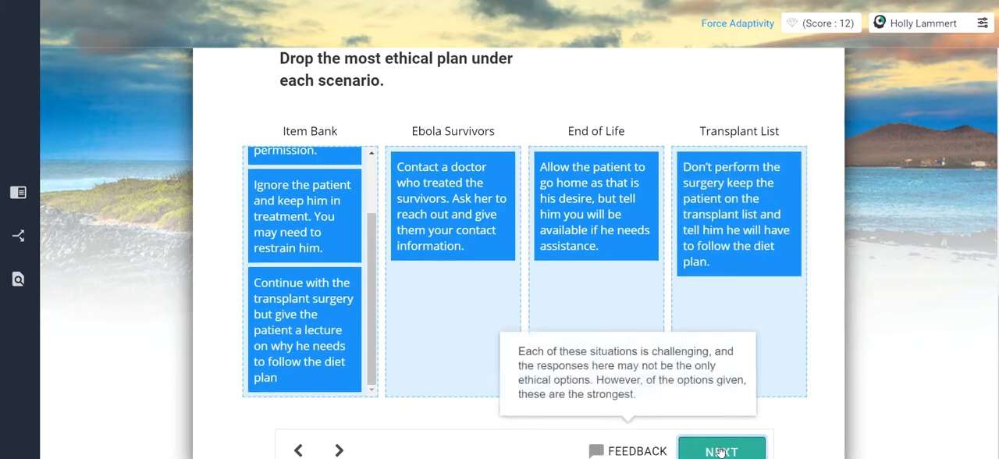
pyautogui.click(720, 450)
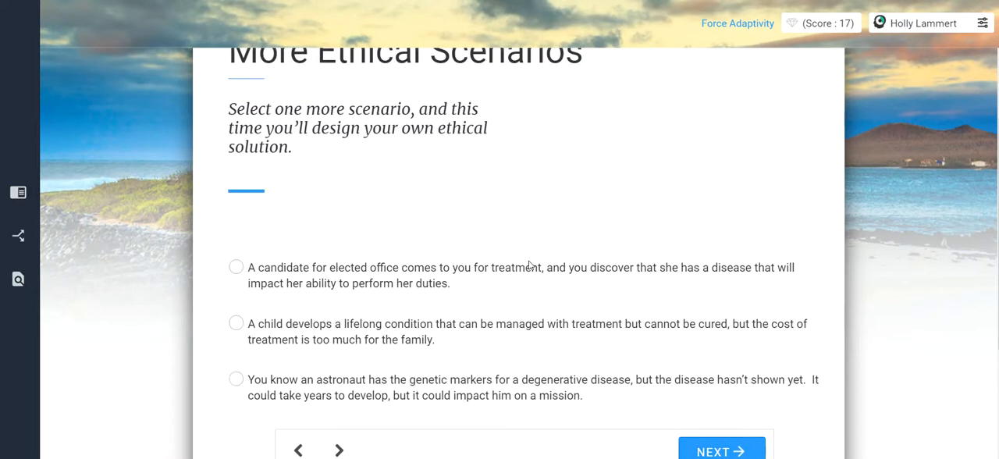
# - Pick the astronaut genetic-markers scenario and advance to the Mission Dilemma page
pyautogui.scroll(3)
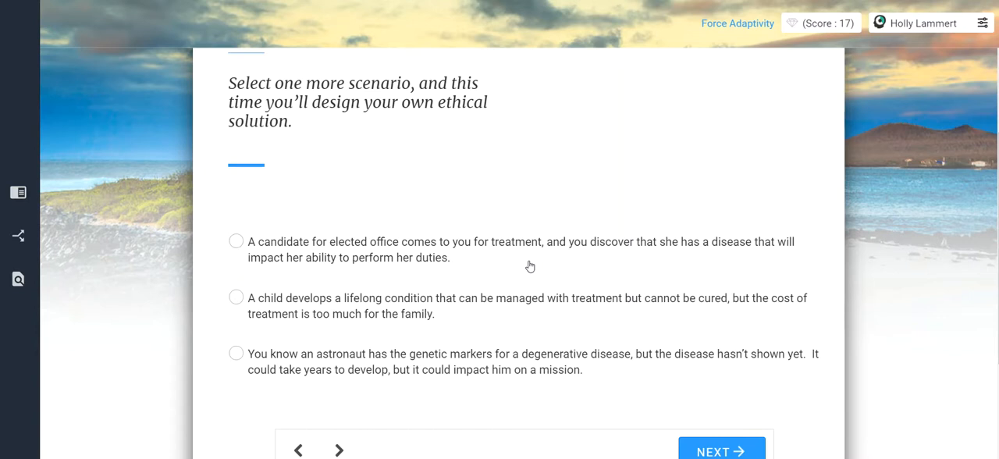
pyautogui.moveTo(363, 240)
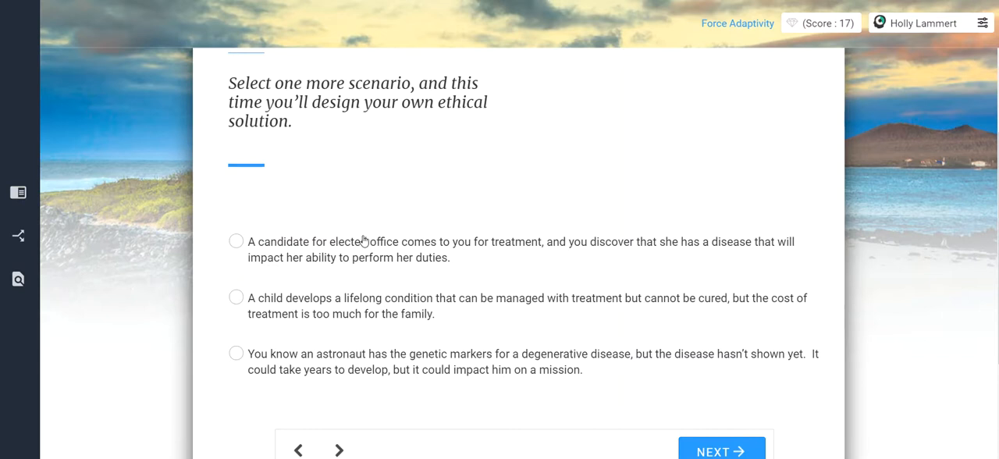
pyautogui.scroll(-3)
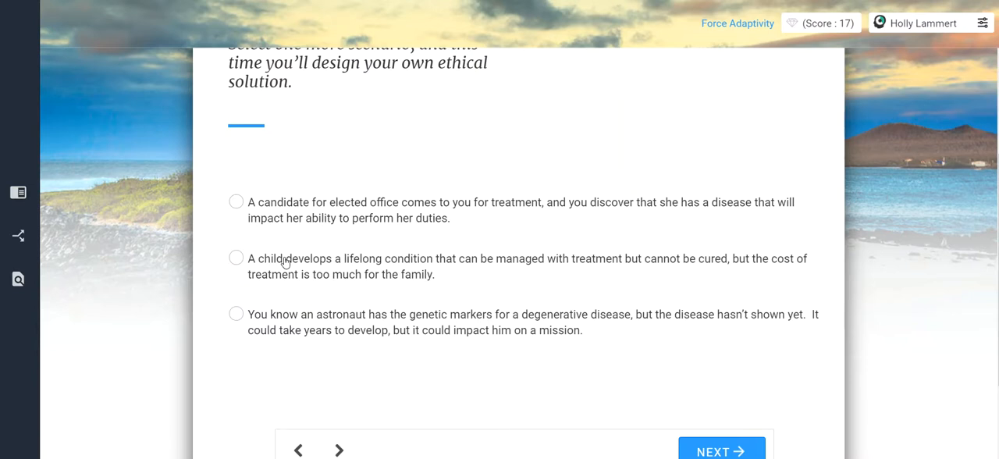
pyautogui.moveTo(237, 324)
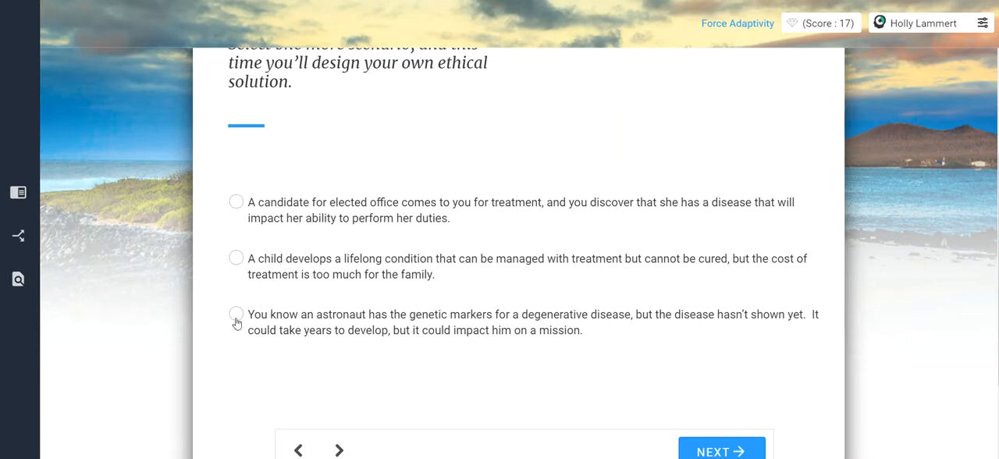
pyautogui.click(236, 313)
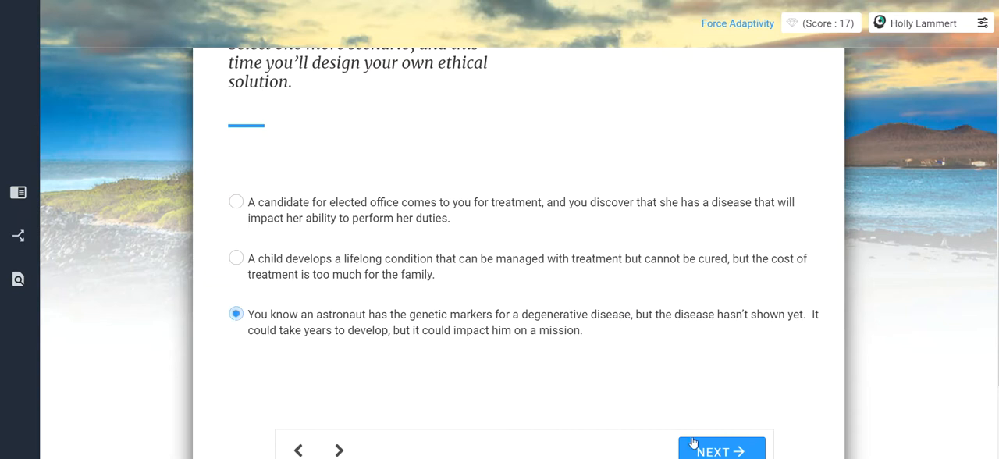
pyautogui.click(720, 451)
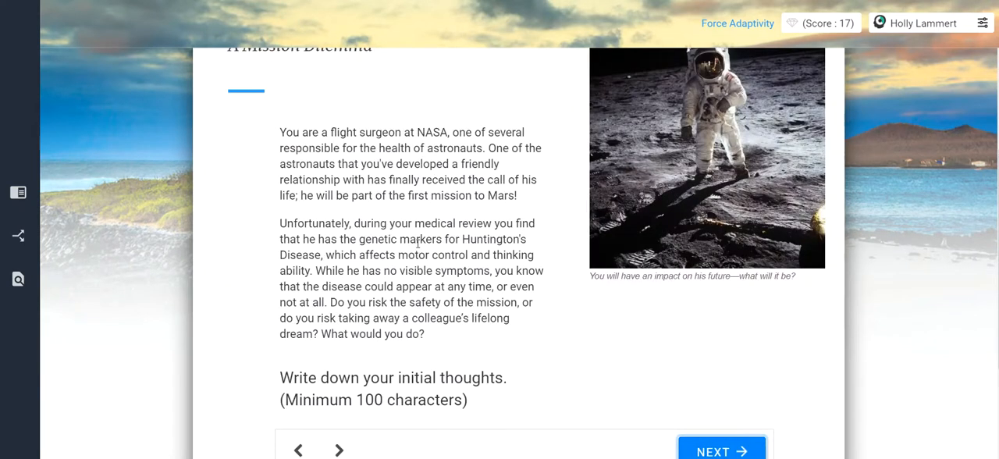
pyautogui.scroll(3)
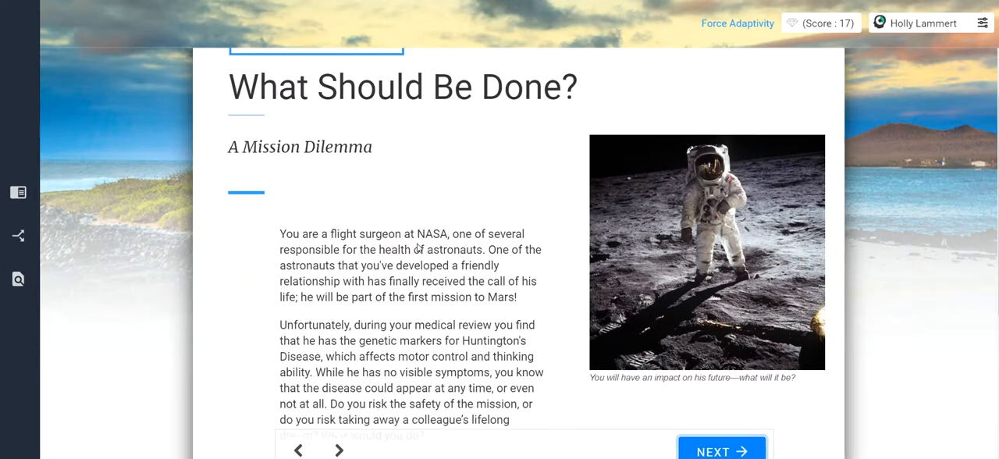
pyautogui.scroll(-3)
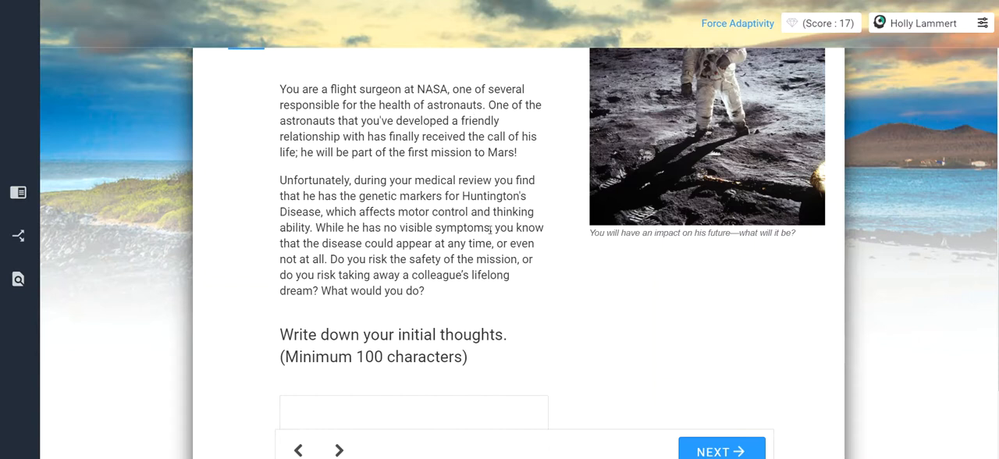
pyautogui.scroll(-3)
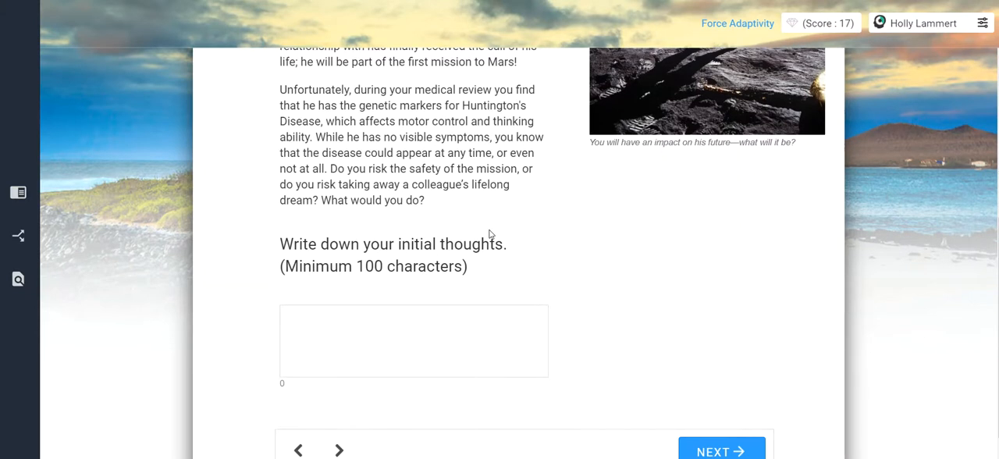
pyautogui.scroll(-3)
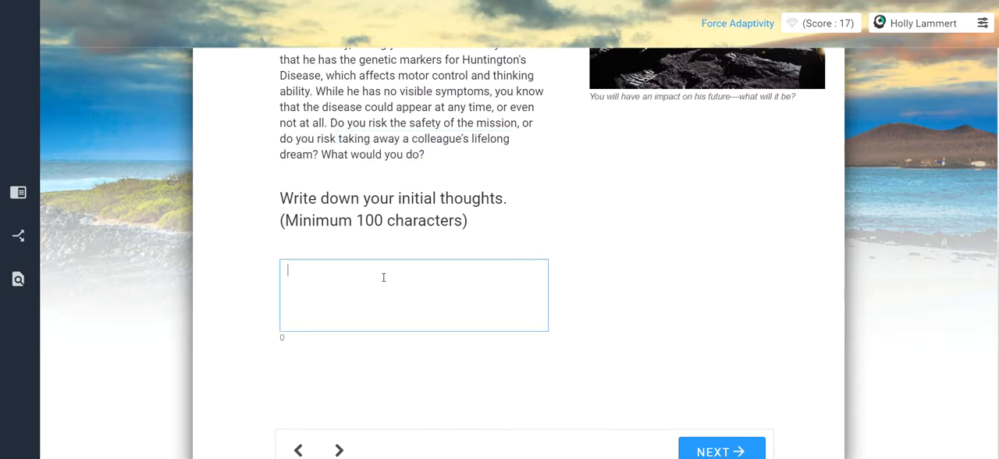
pyautogui.scroll(3)
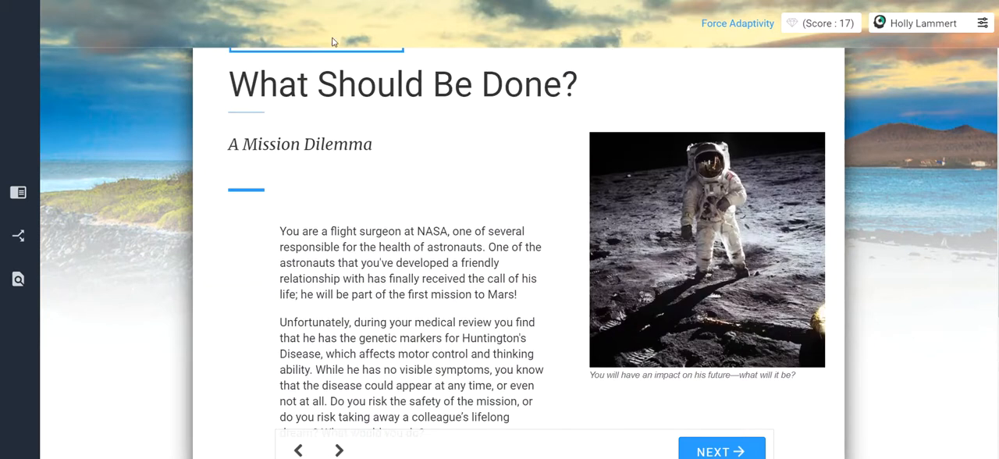